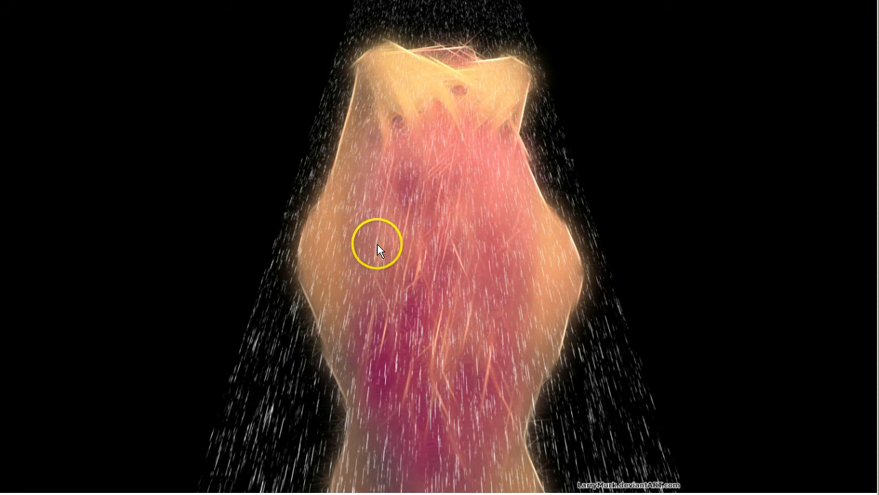
mouse_move(452, 397)
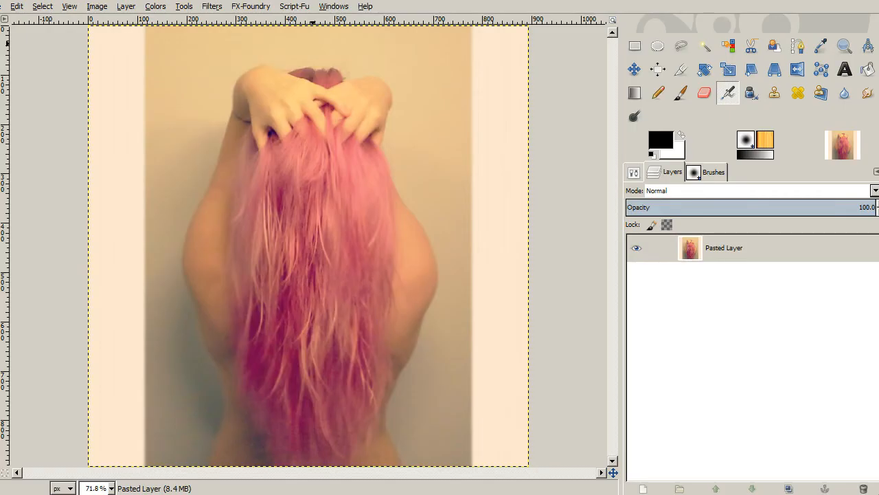
mouse_move(574, 167)
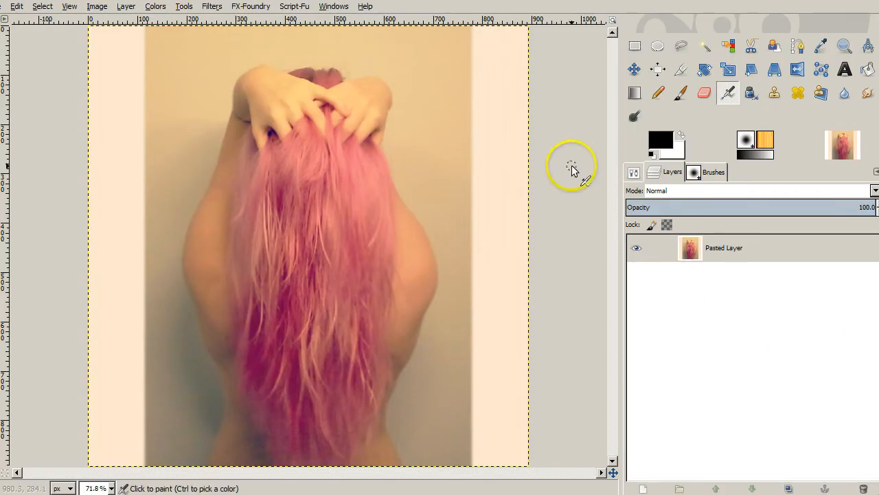
mouse_move(470, 176)
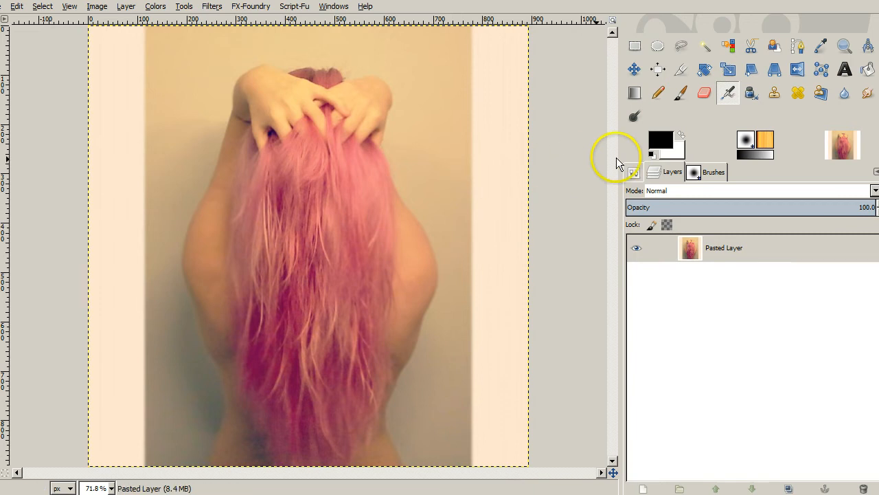
mouse_move(452, 173)
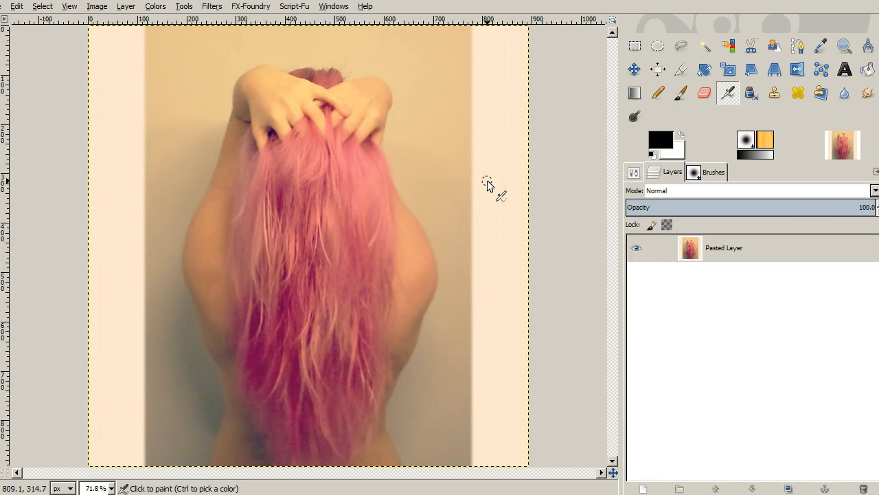
mouse_move(577, 179)
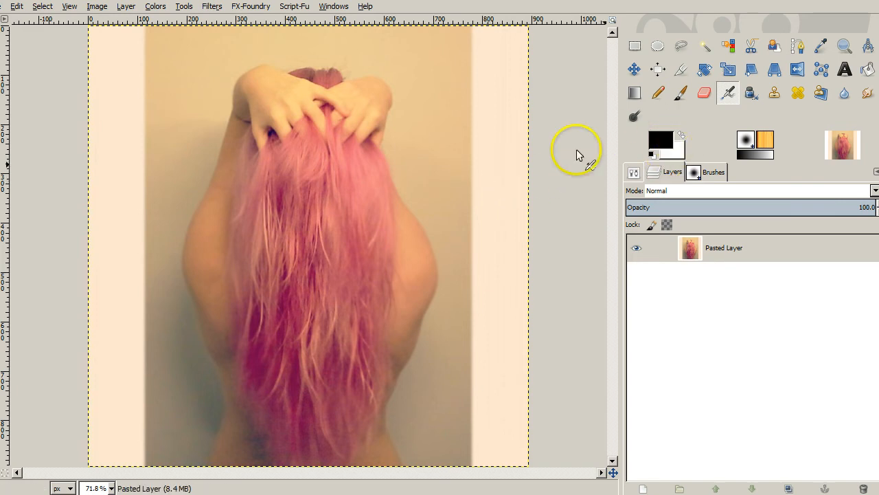
mouse_move(520, 164)
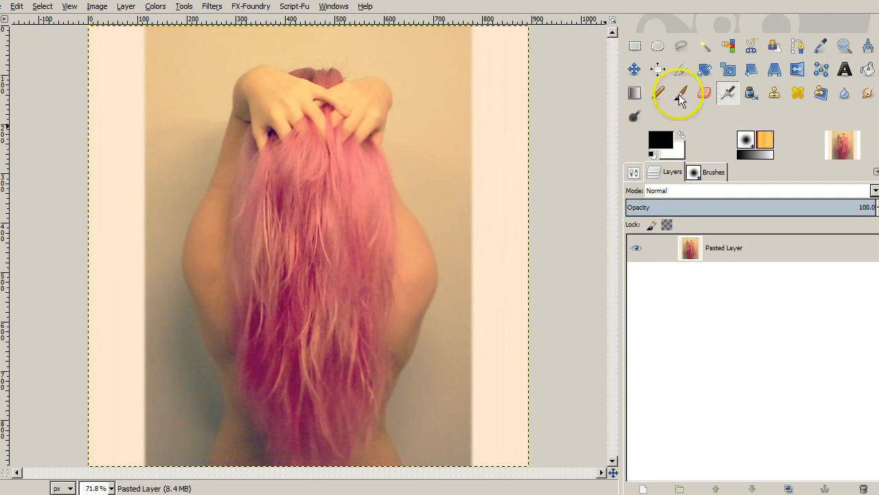
mouse_move(703, 46)
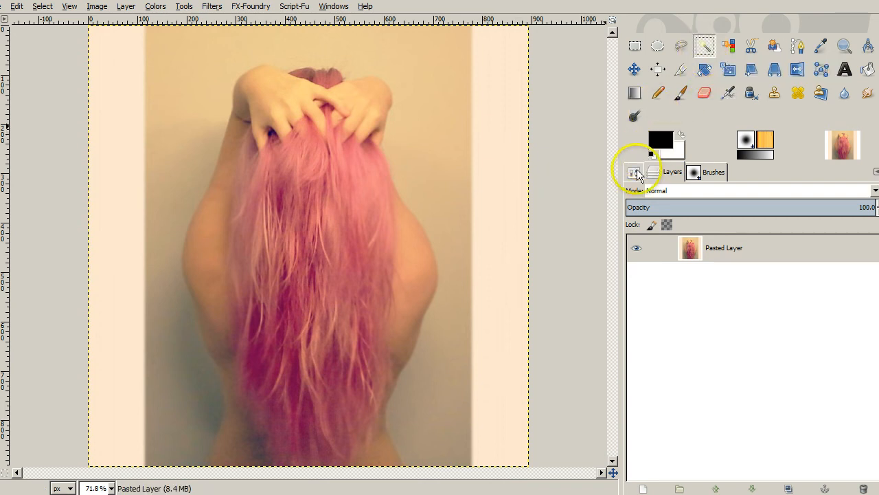
- Fuzzy-select the beige wall background around the woman with Tool Options shown
click(632, 172)
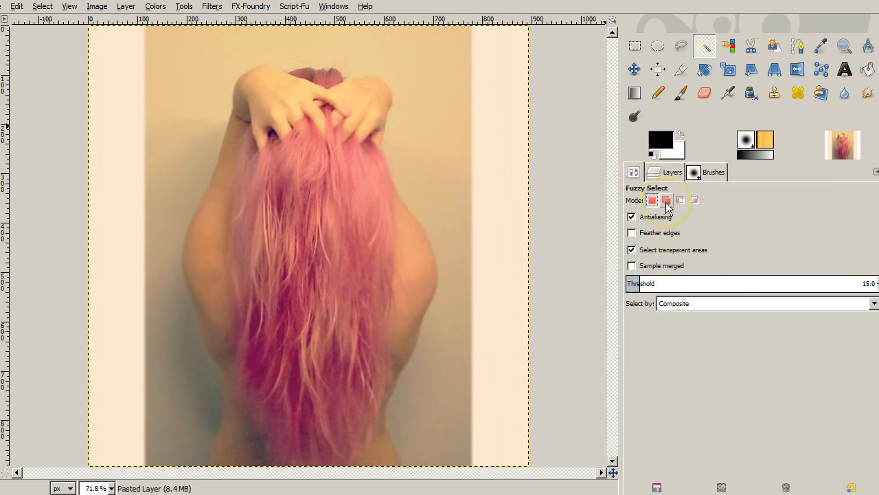
mouse_move(666, 200)
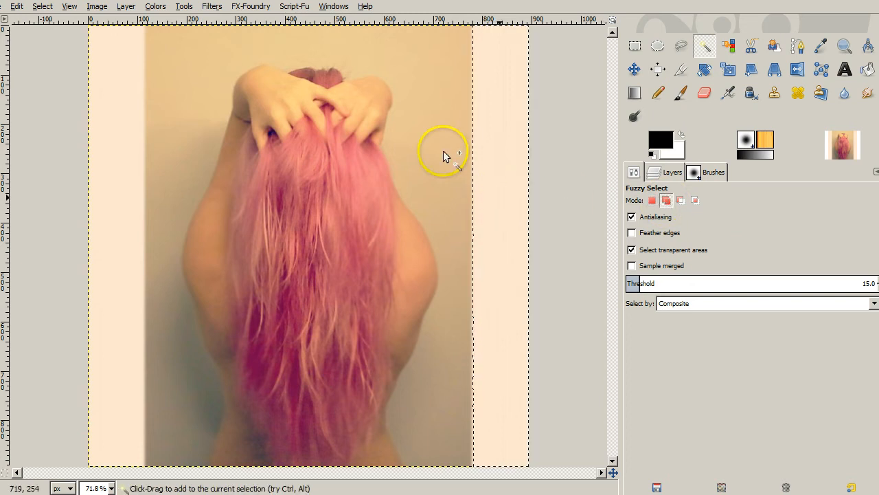
click(442, 154)
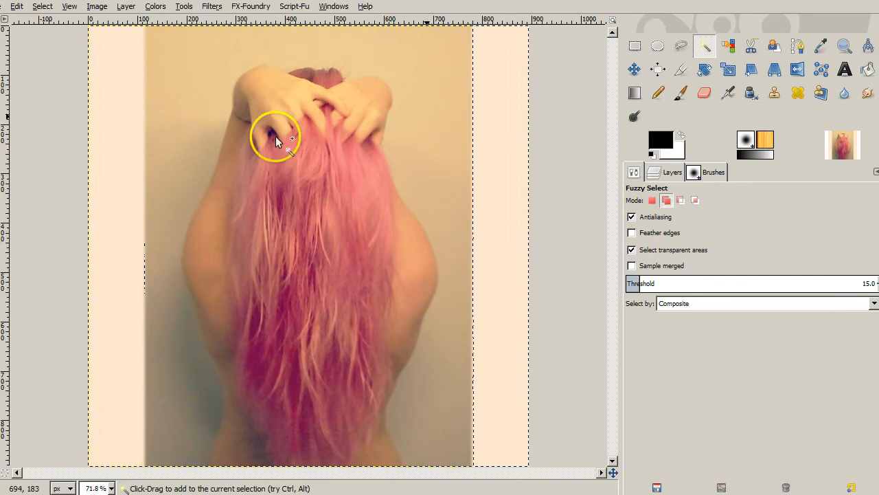
mouse_move(131, 135)
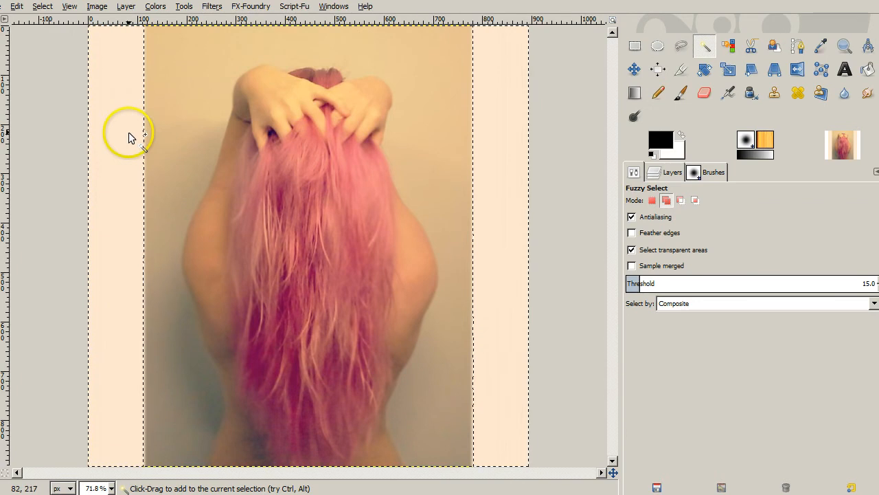
mouse_move(159, 428)
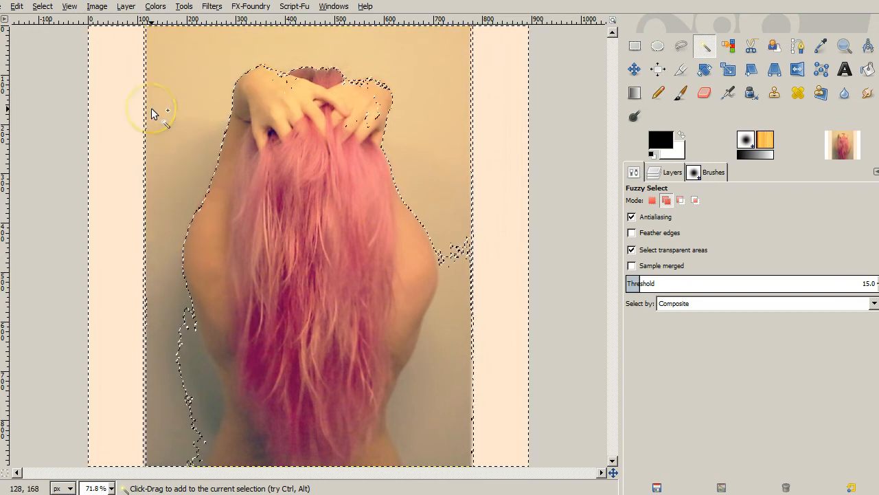
mouse_move(199, 121)
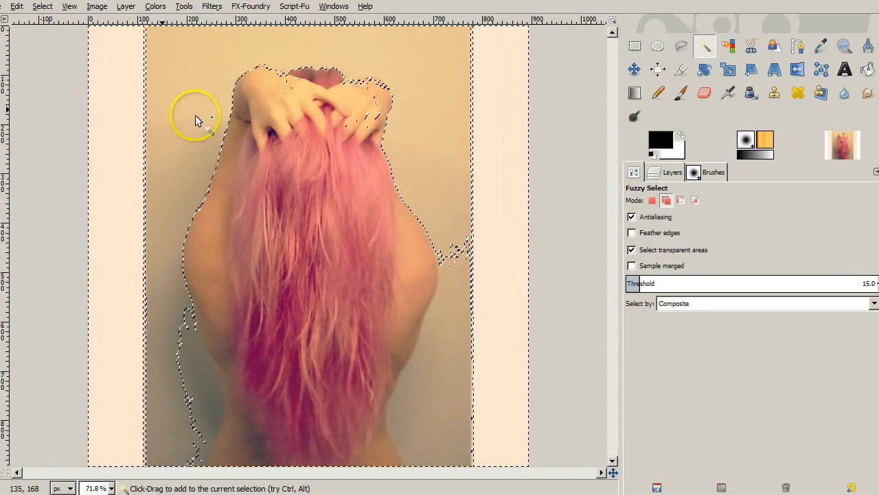
mouse_move(470, 399)
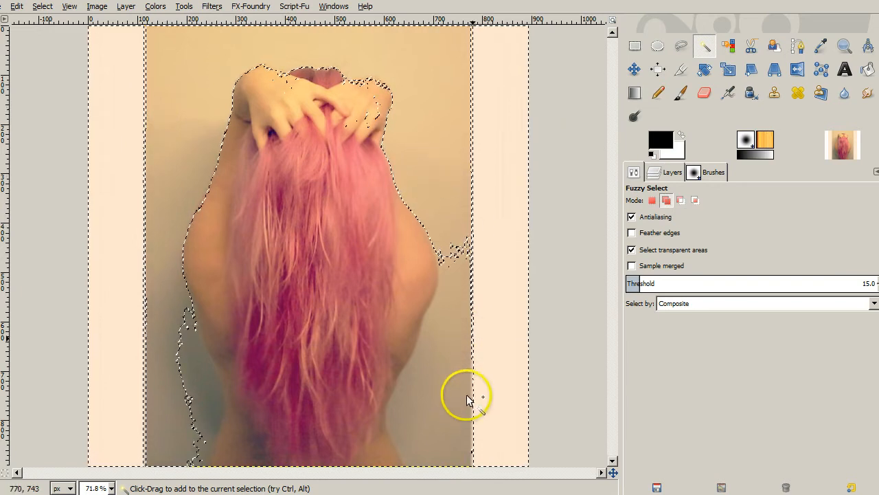
mouse_move(464, 453)
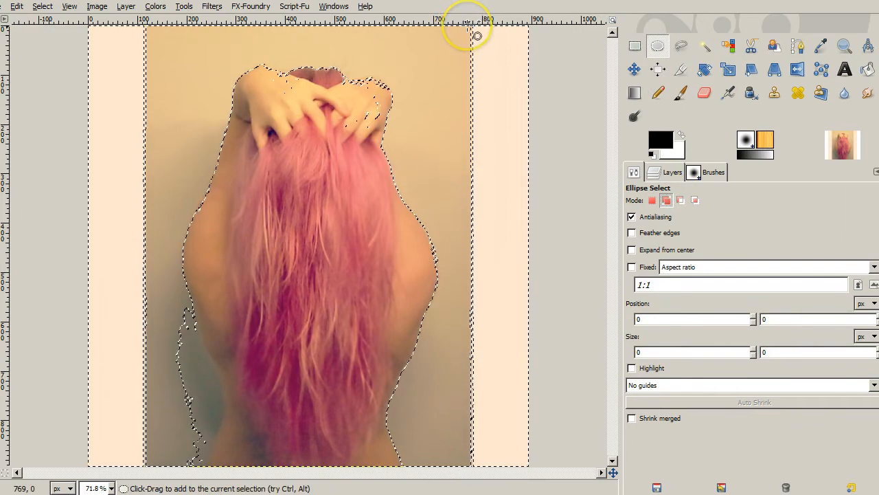
- Add ellipse selections over the leftover wall strips on the right and lower left beside her body
drag(478, 34, 515, 285)
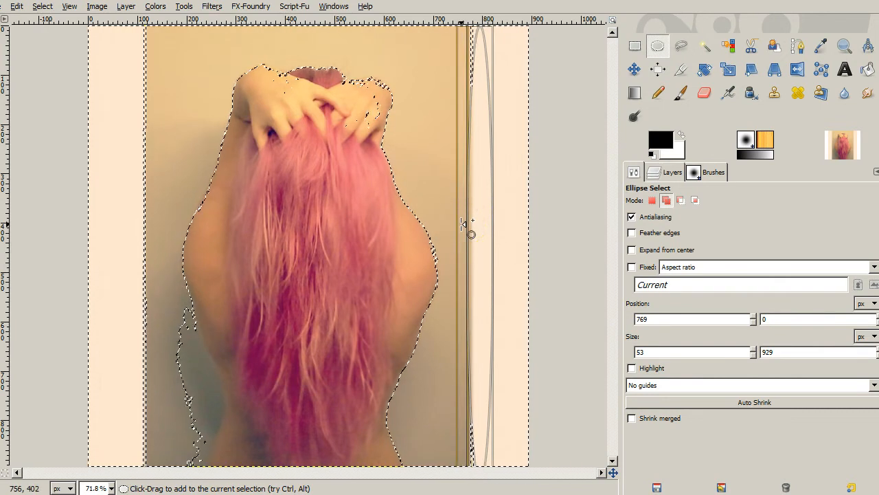
drag(461, 225, 447, 224)
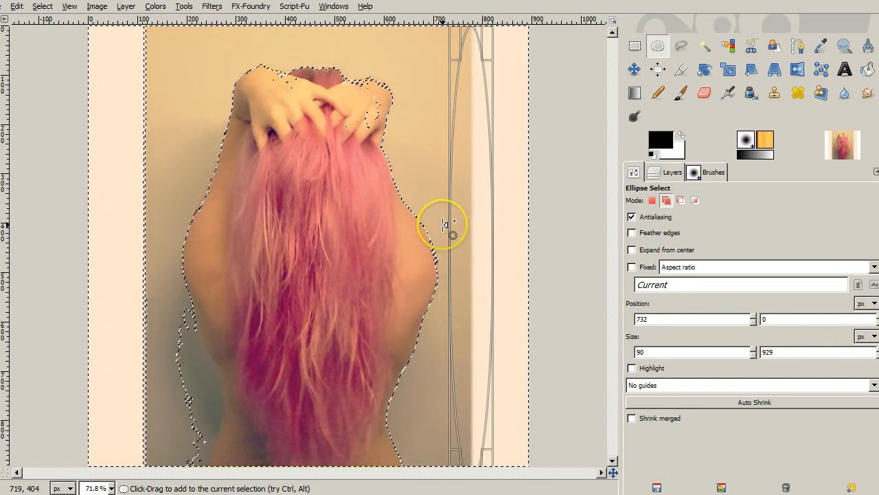
mouse_move(82, 110)
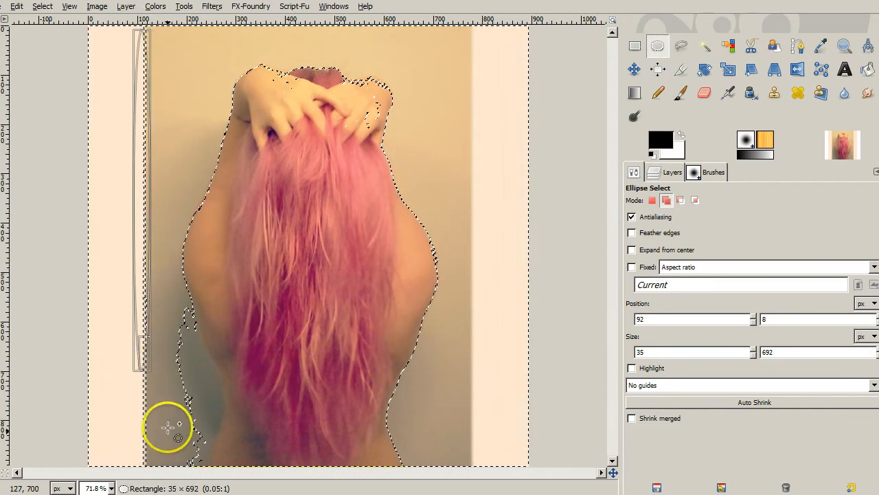
drag(168, 426, 158, 474)
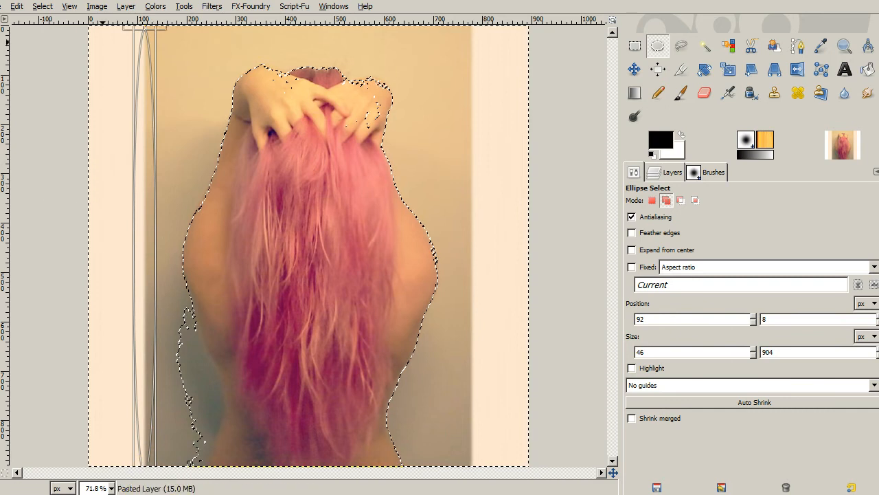
mouse_move(144, 36)
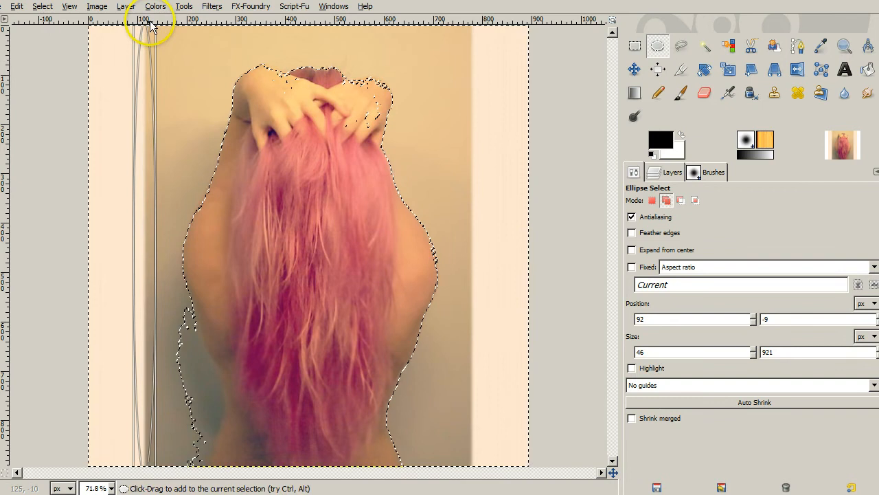
mouse_move(157, 319)
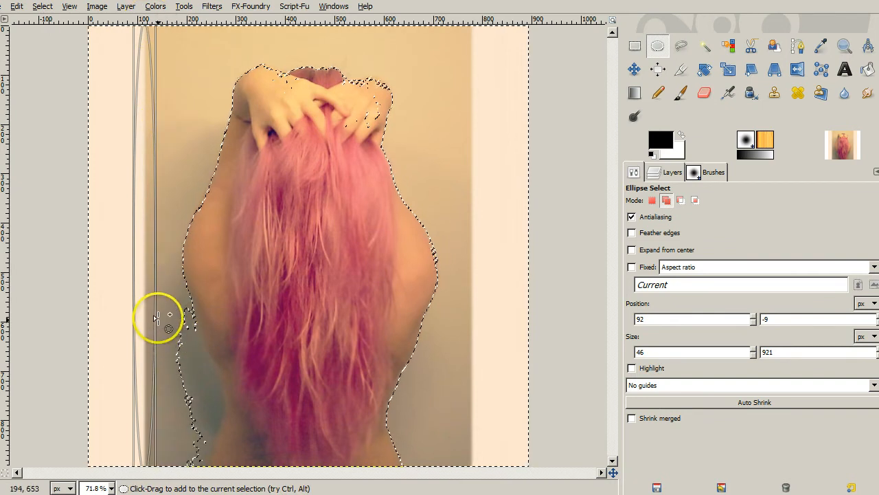
mouse_move(113, 309)
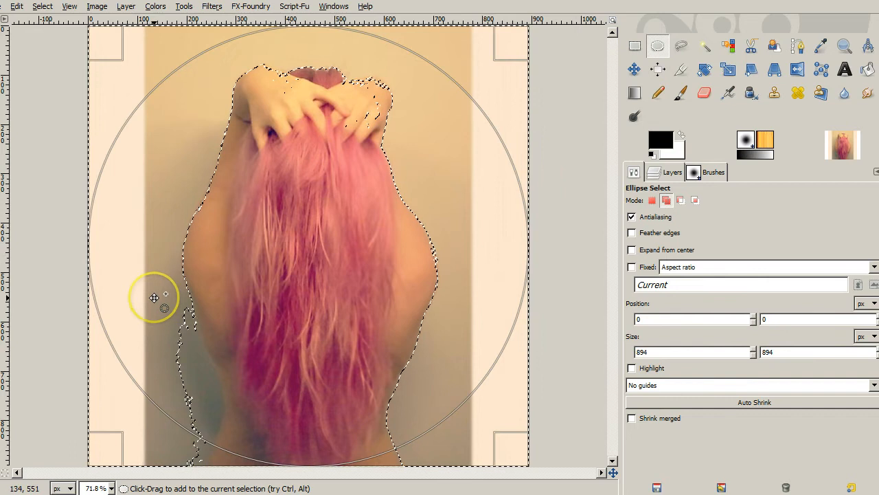
mouse_move(61, 301)
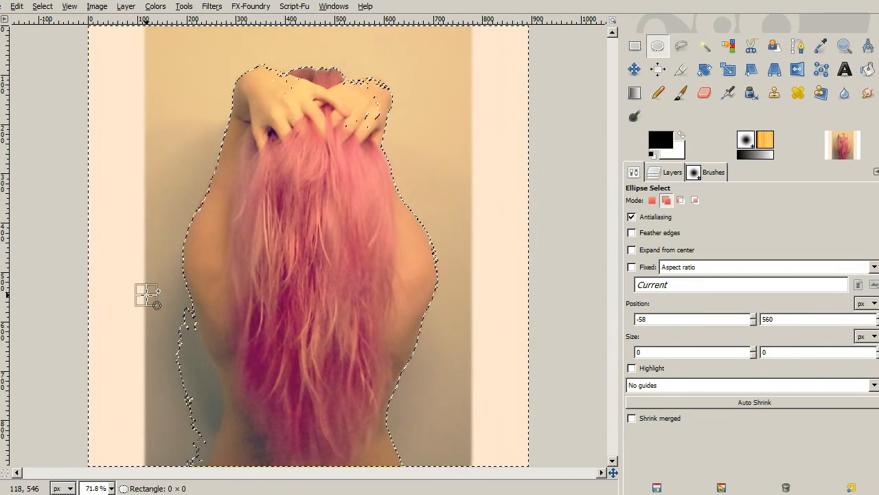
drag(145, 294, 225, 474)
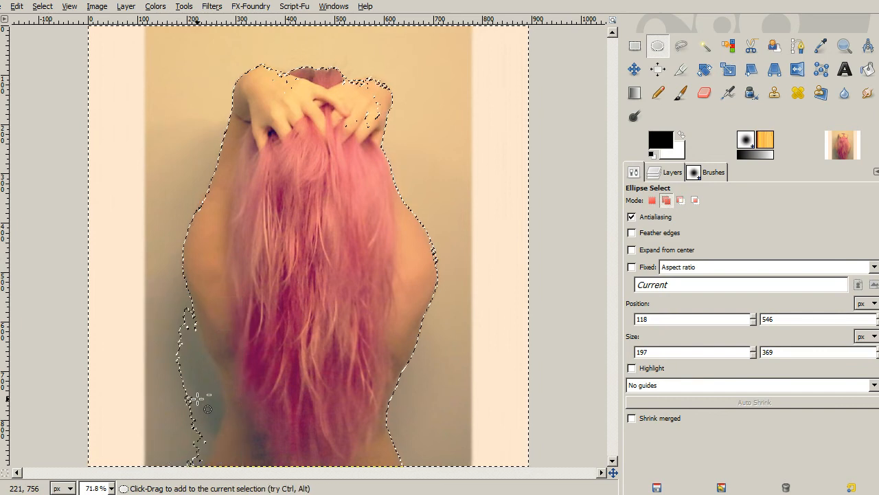
mouse_move(132, 297)
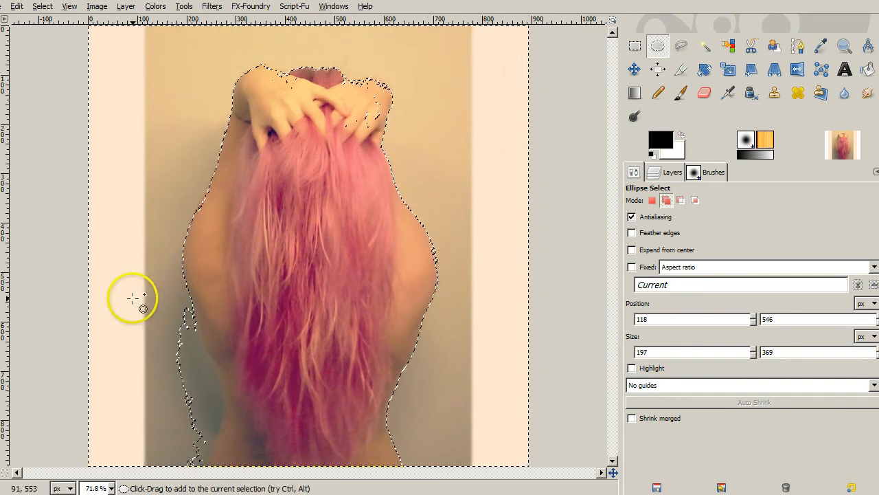
drag(138, 299, 214, 429)
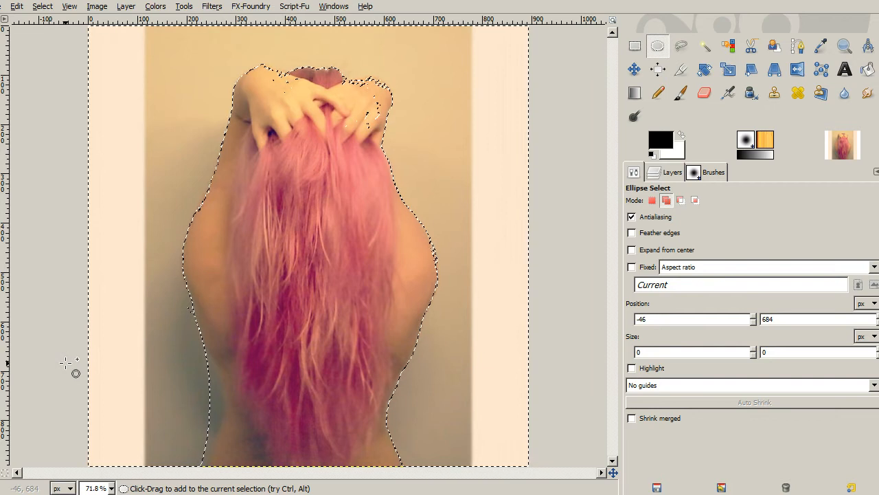
mouse_move(270, 335)
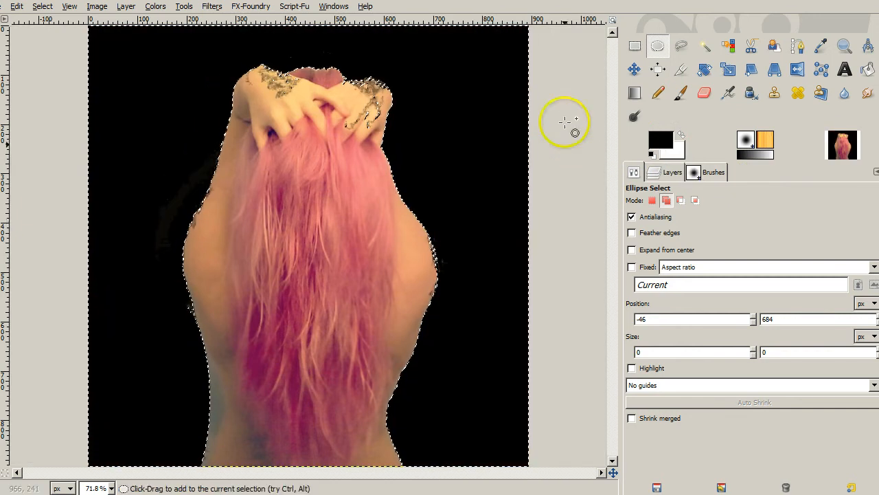
mouse_move(296, 77)
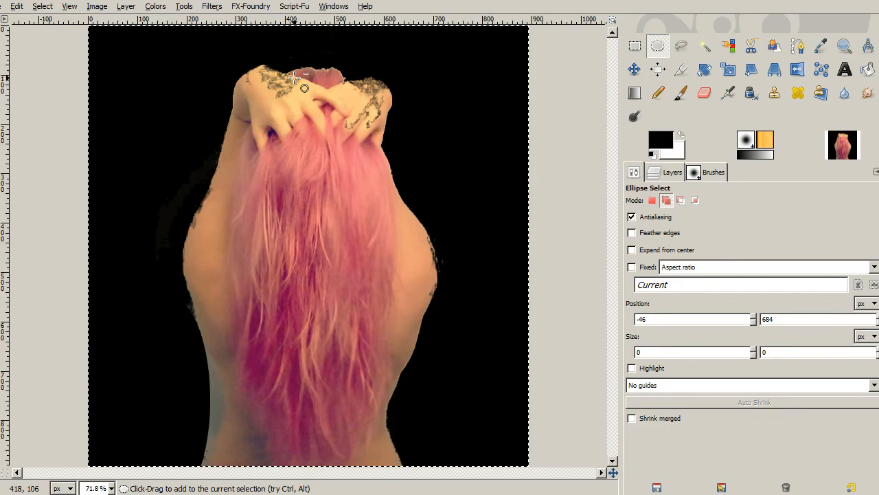
- After filling the wall selection black, bring up the Filters menu
click(212, 5)
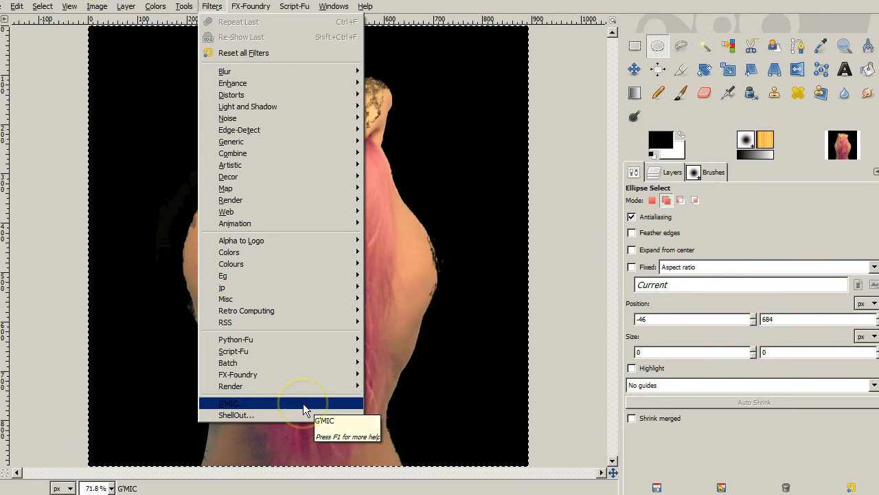
- Apply G'MIC Artistic > Rodilius to the photo with Thickness lowered to 5
click(229, 403)
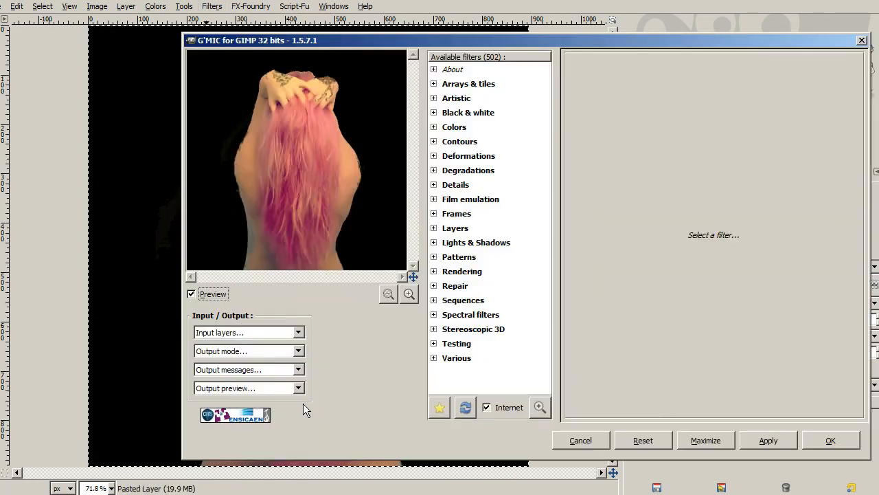
mouse_move(415, 141)
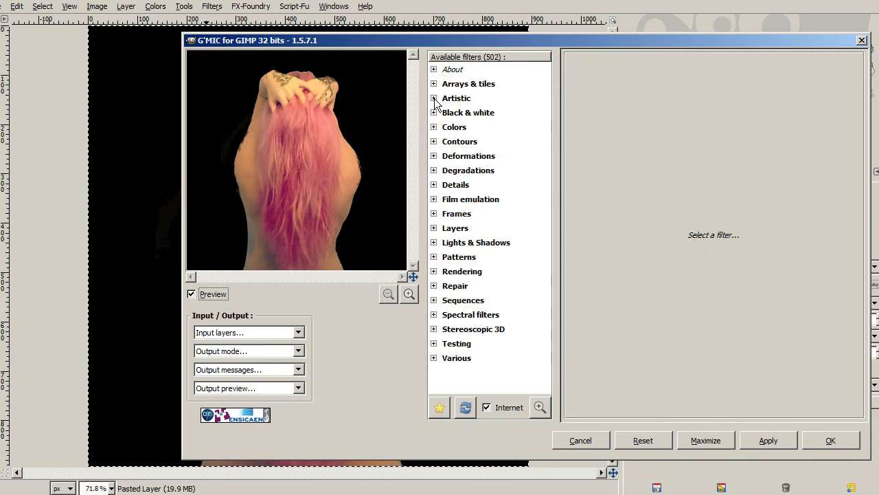
click(434, 99)
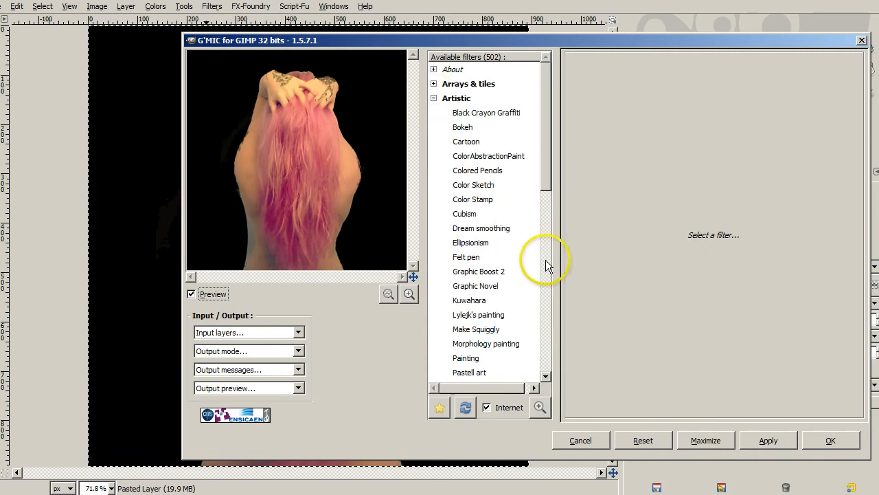
scroll(down, 3)
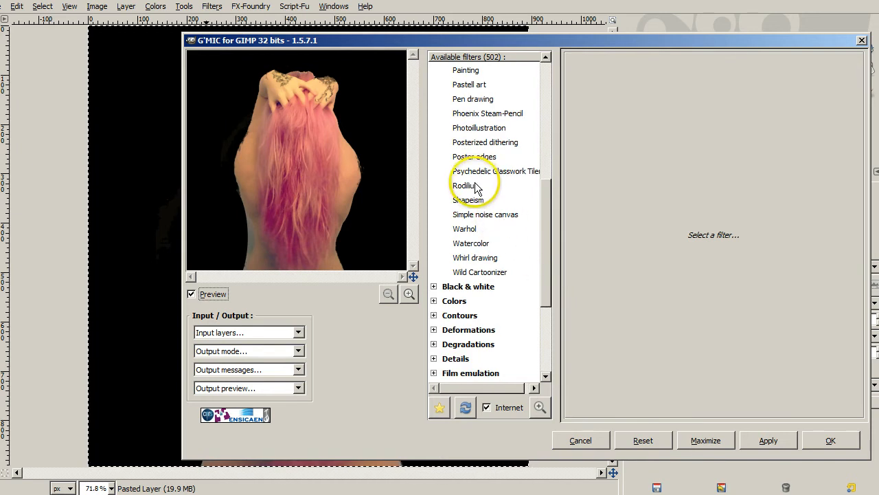
click(465, 185)
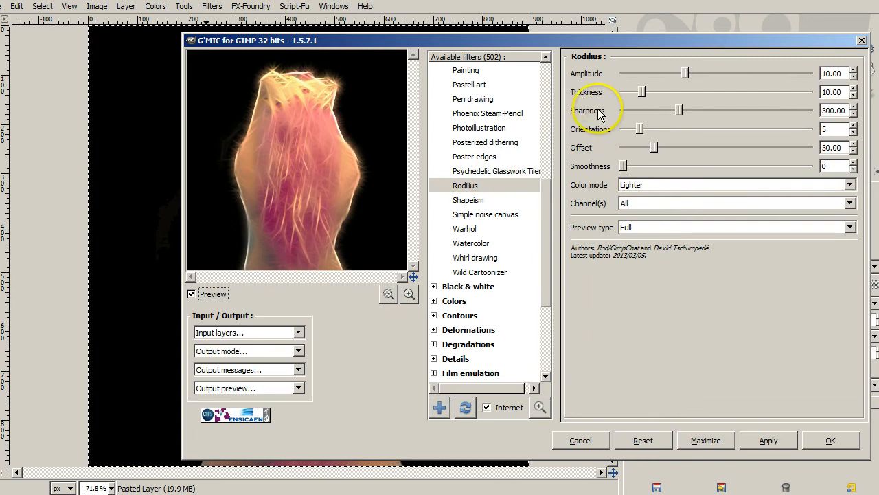
mouse_move(631, 91)
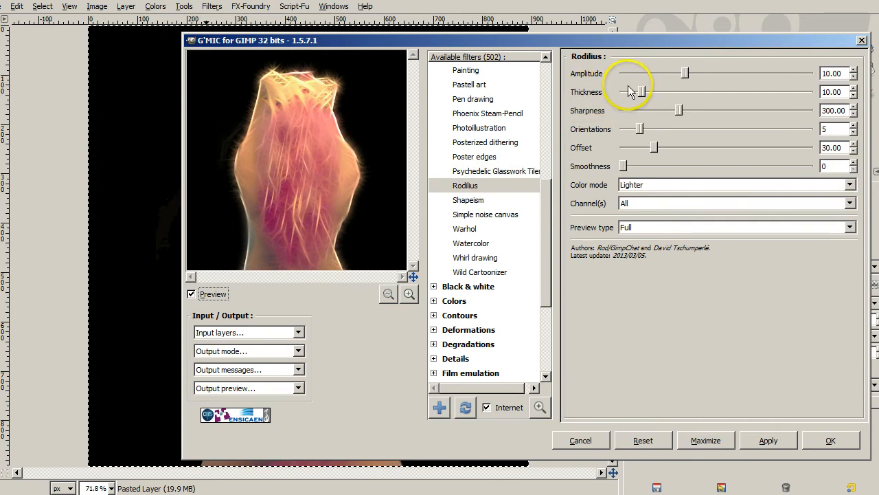
drag(639, 91, 632, 90)
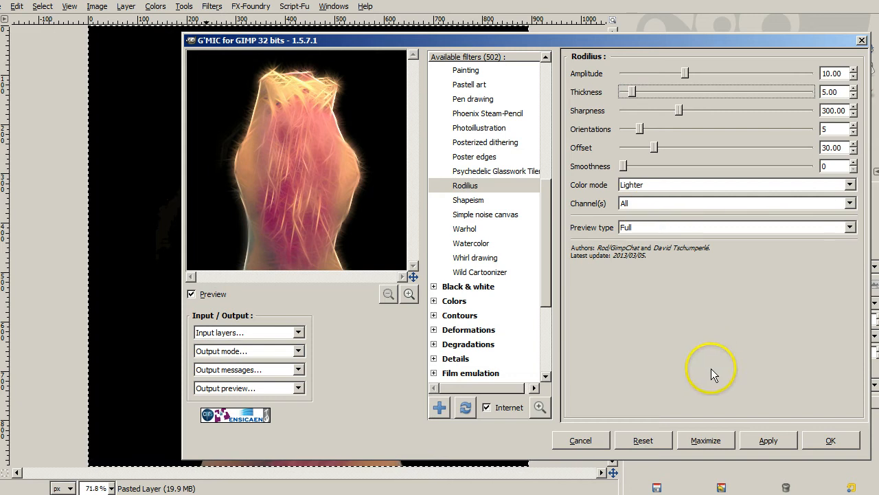
click(830, 440)
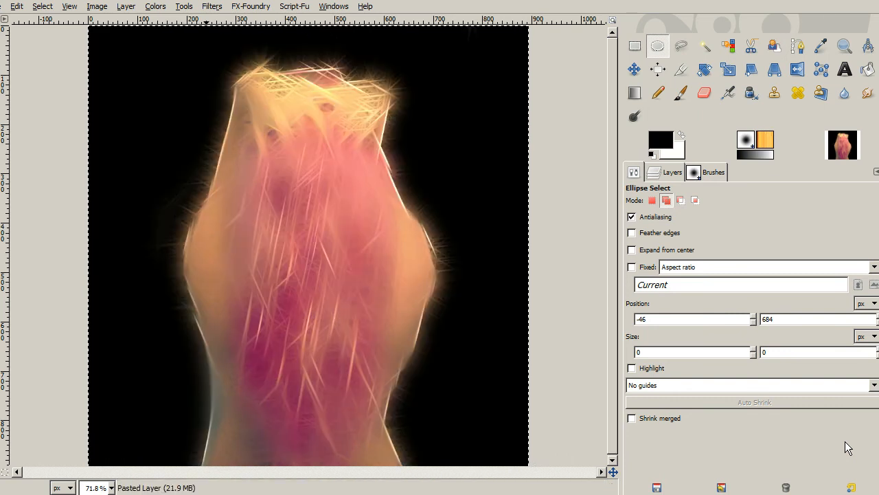
mouse_move(662, 419)
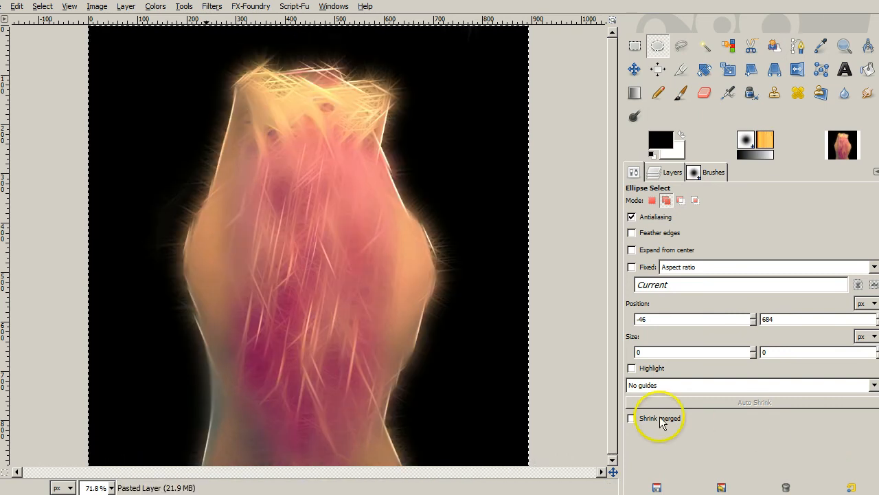
mouse_move(305, 289)
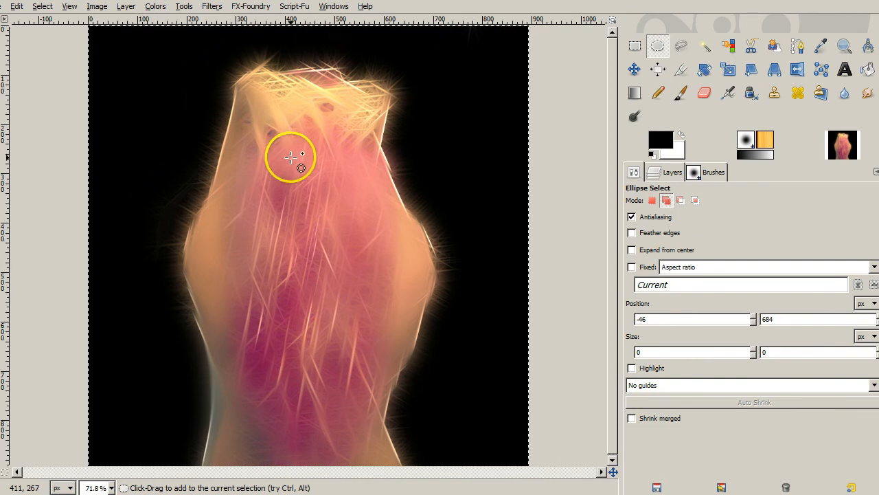
mouse_move(329, 168)
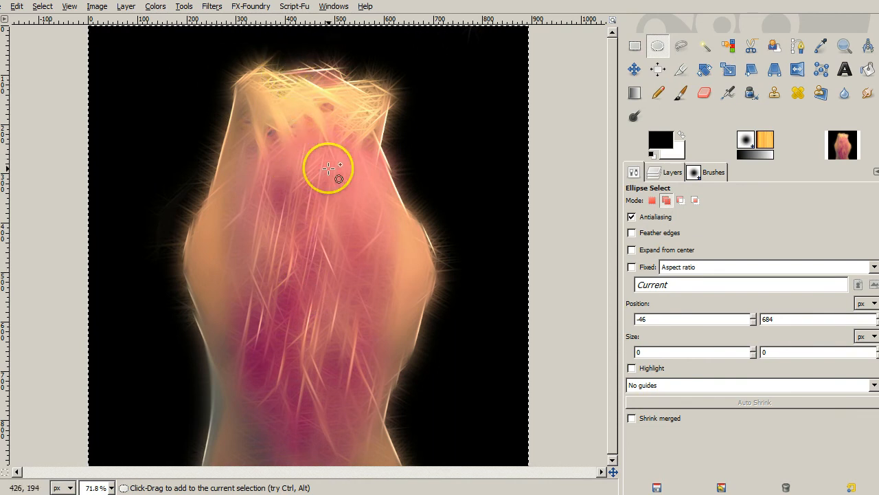
mouse_move(300, 115)
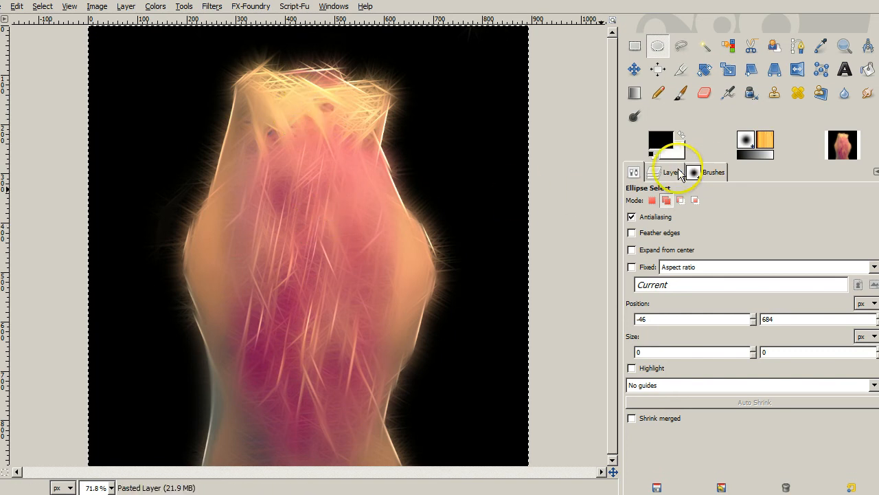
- Show the Layers panel listing the single pasted photo layer
click(671, 172)
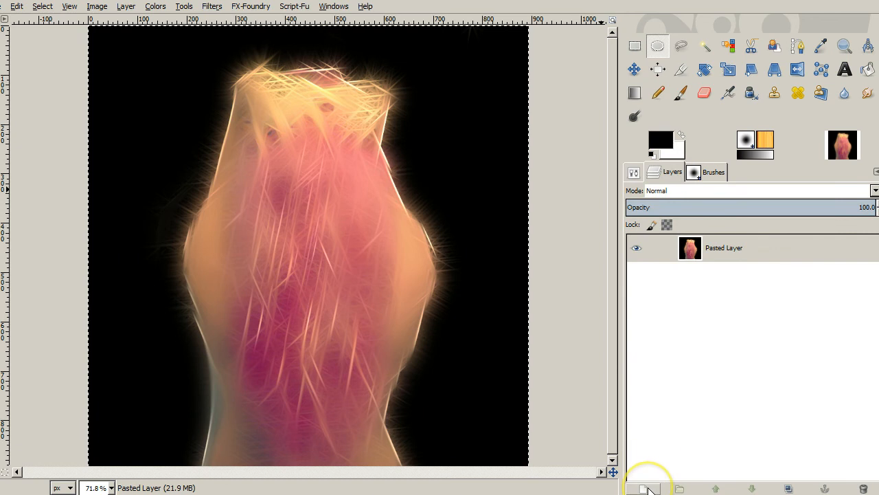
- Add a new black layer above the photo and apply HSV Noise with Value 255
click(646, 488)
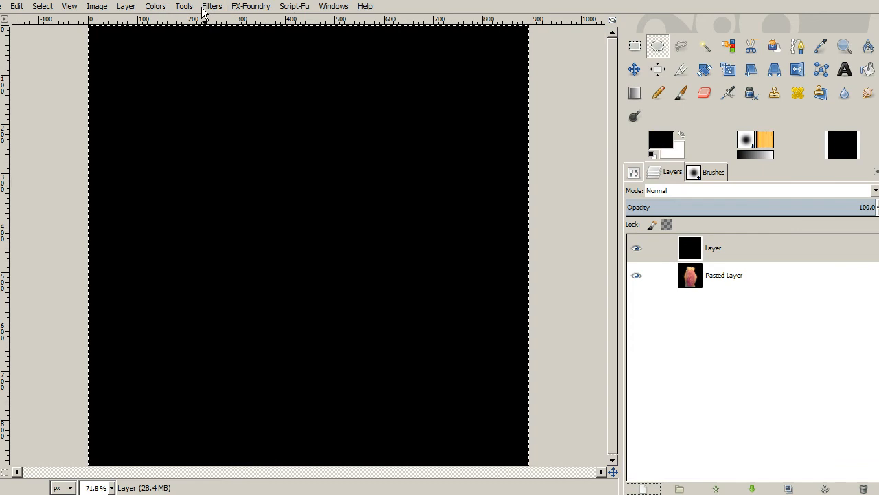
click(212, 5)
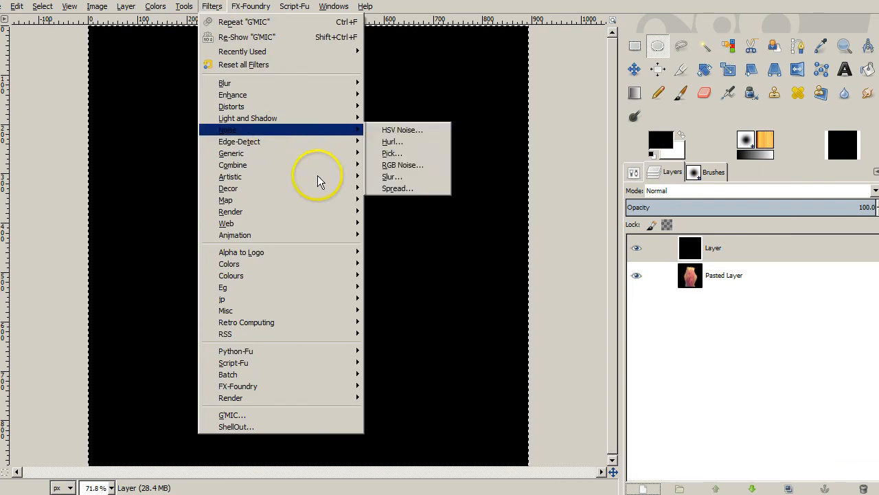
mouse_move(316, 141)
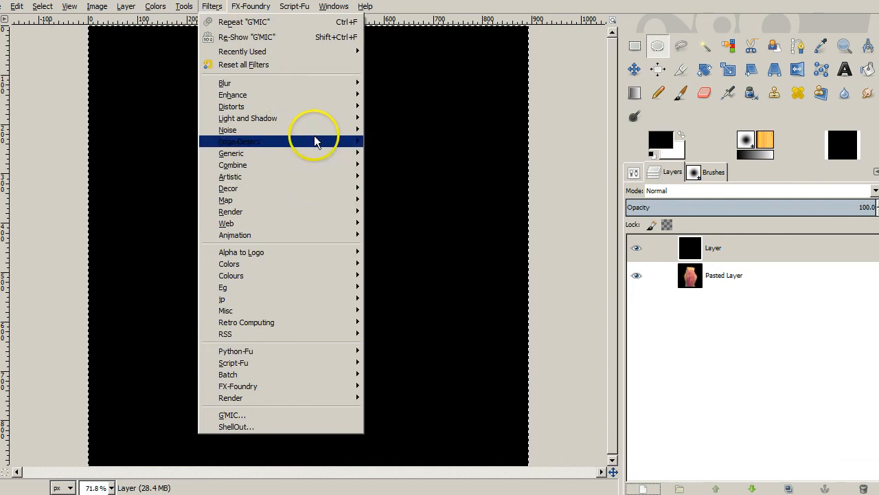
mouse_move(228, 129)
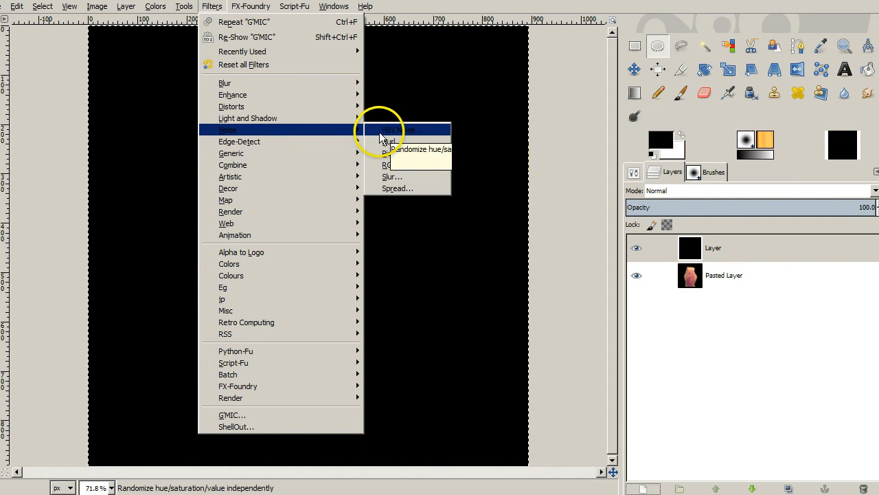
click(402, 129)
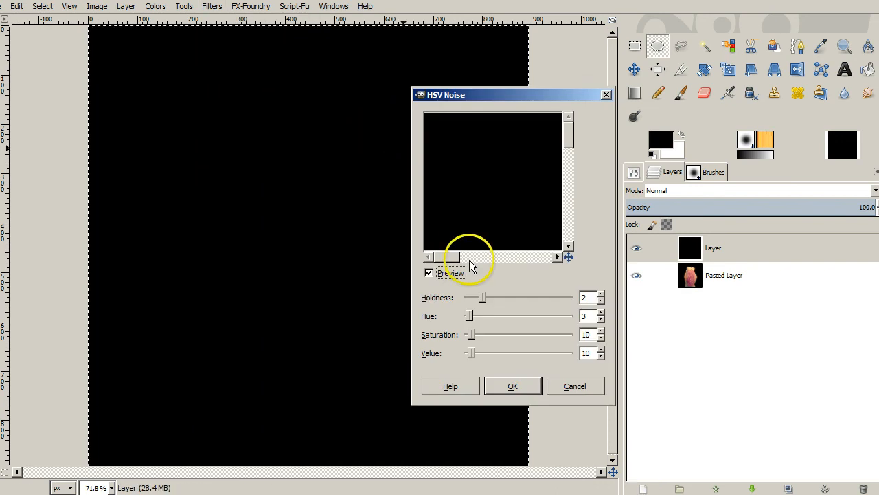
mouse_move(473, 351)
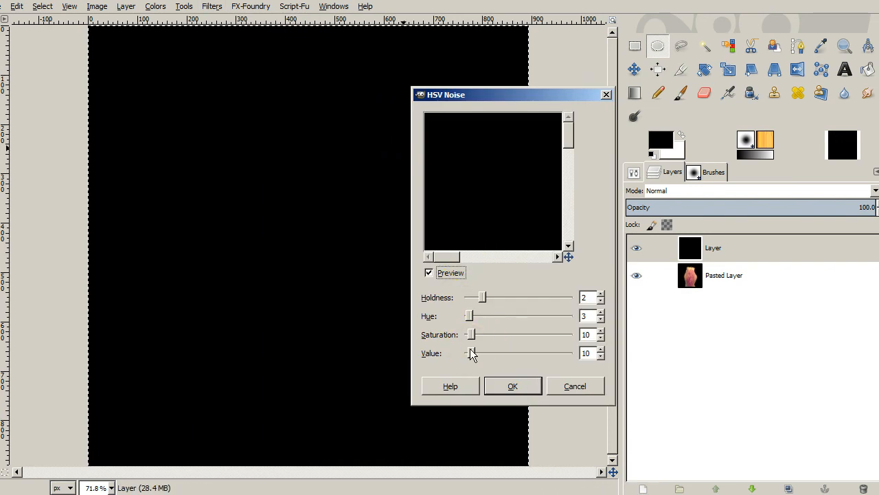
drag(473, 352, 570, 352)
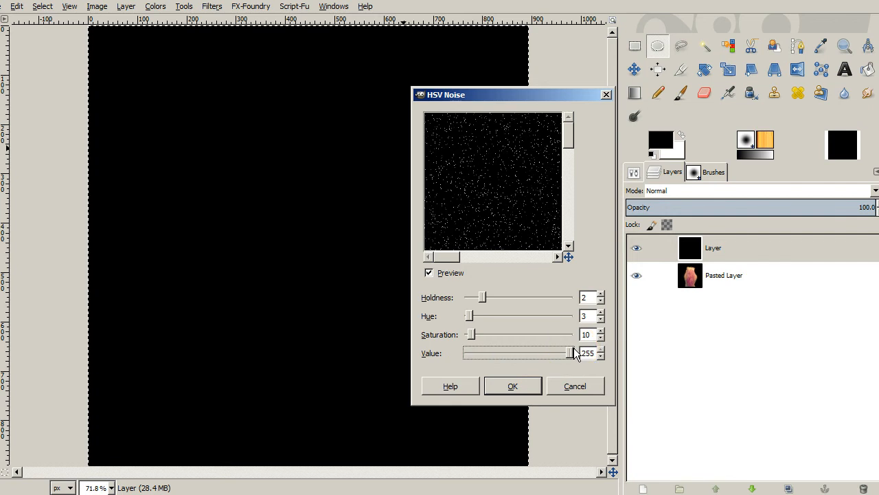
drag(563, 352, 507, 352)
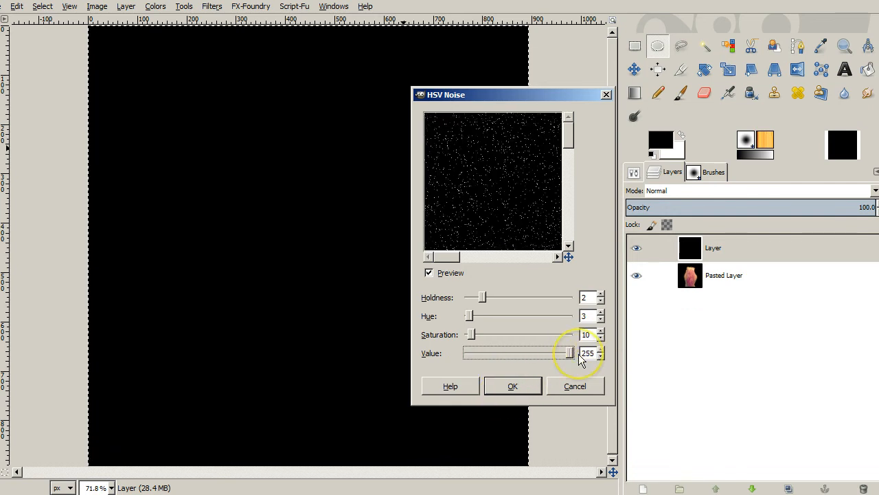
click(513, 384)
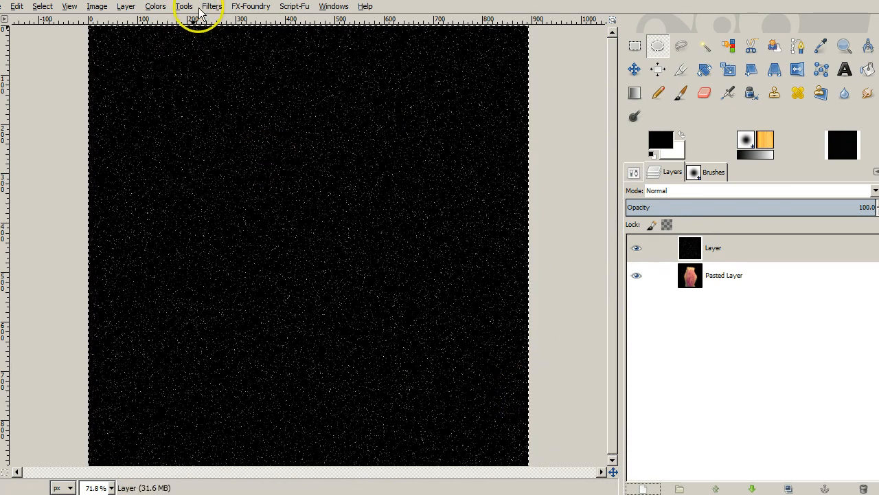
- Apply Motion Blur at angle 270 to turn the noise specks into vertical streaks
click(212, 5)
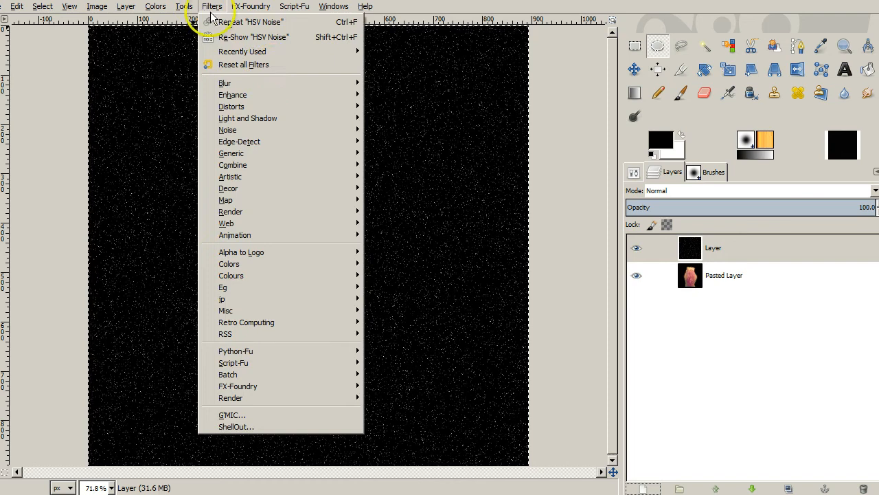
mouse_move(225, 84)
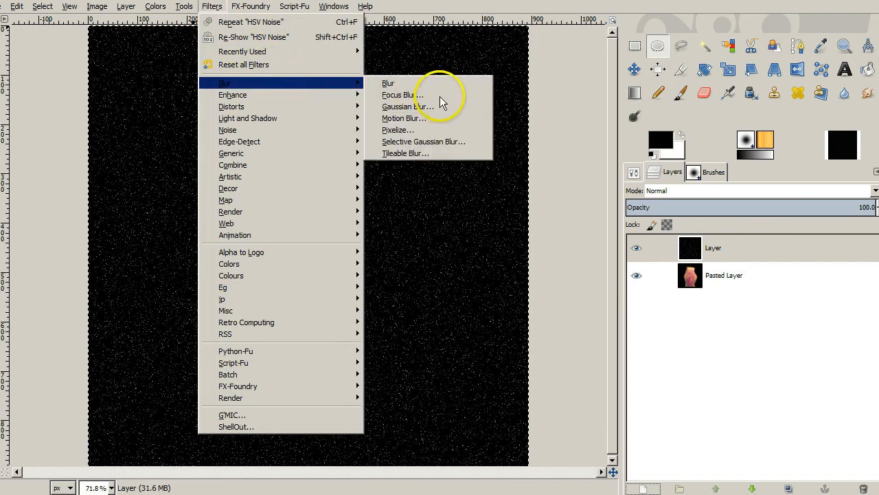
click(401, 118)
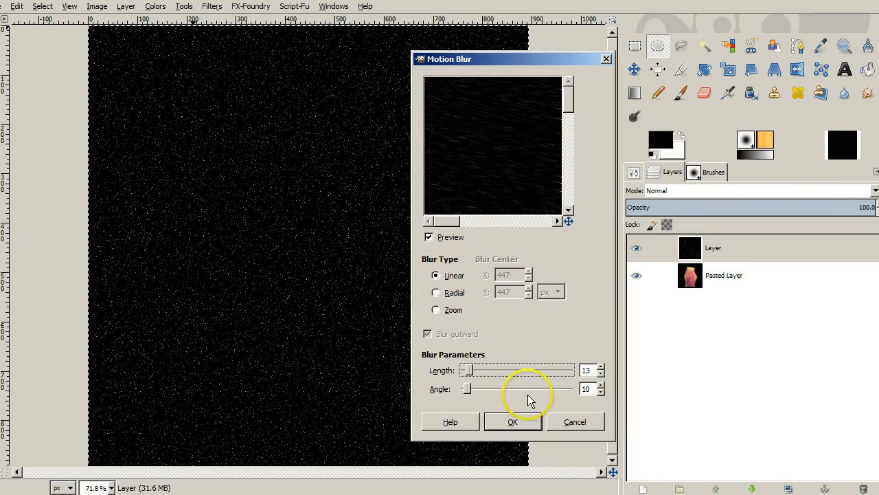
click(586, 388)
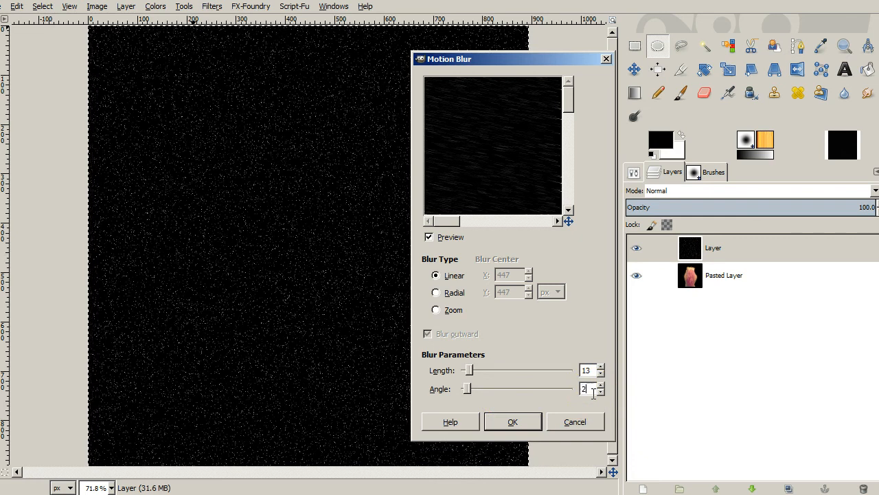
text(270)
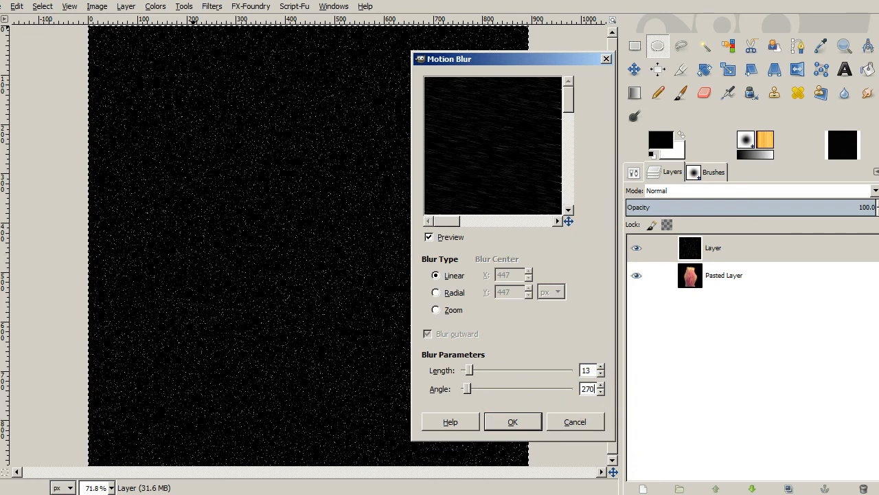
mouse_move(510, 421)
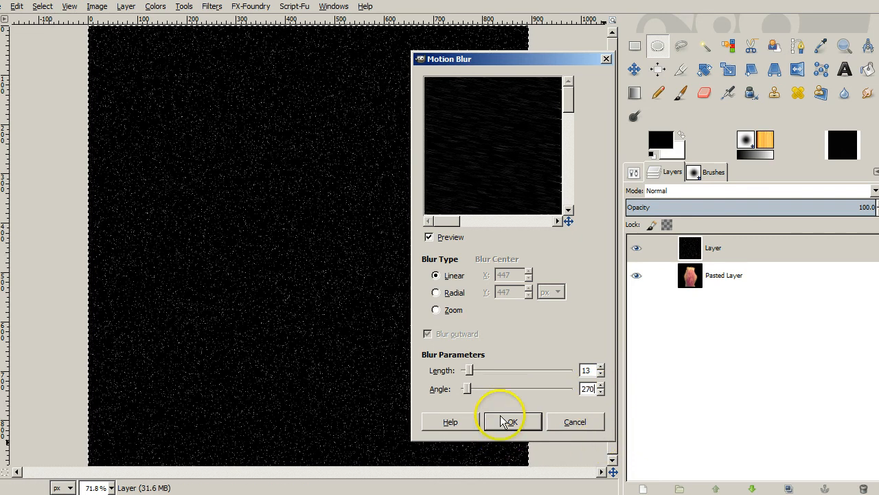
click(511, 420)
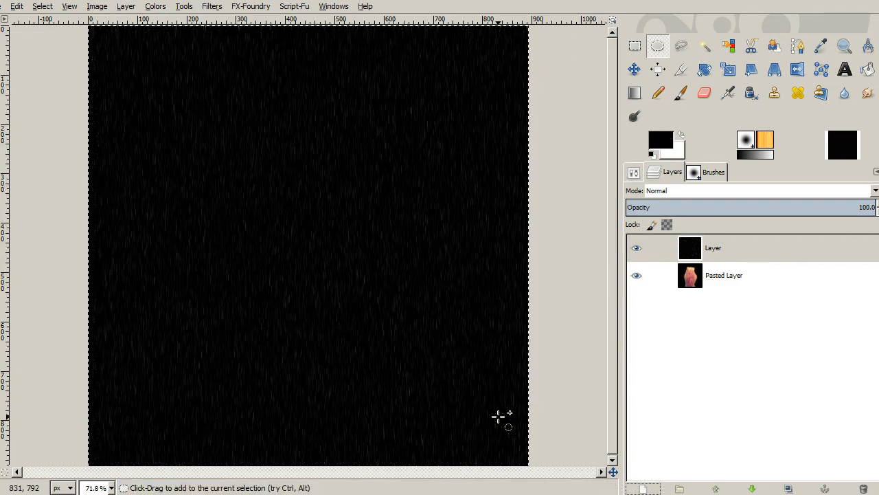
mouse_move(355, 321)
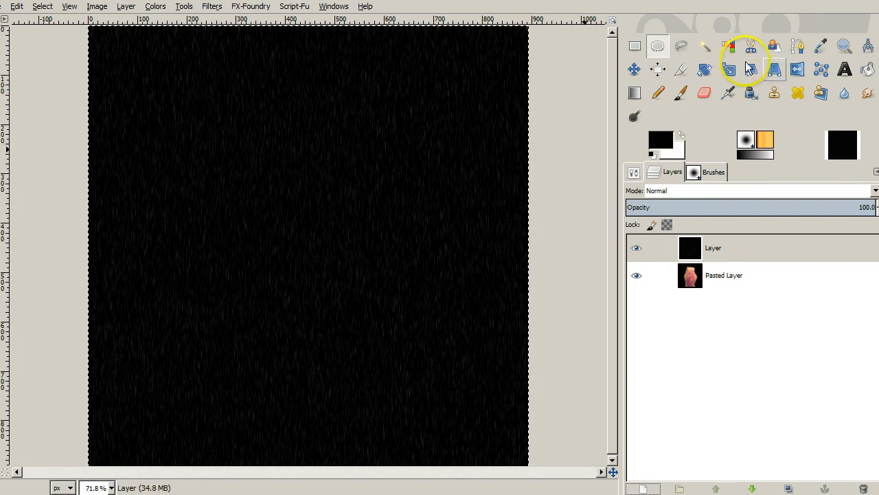
mouse_move(728, 69)
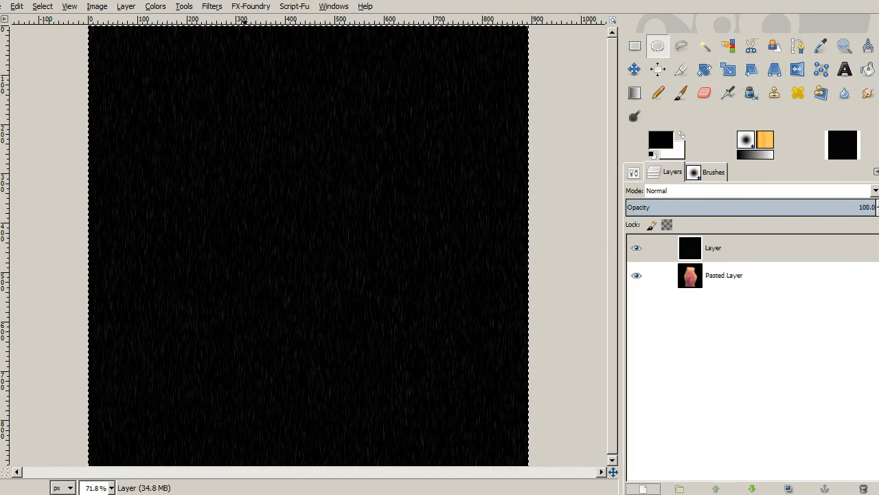
- Start a Levels adjustment and pull the white input point far down to brighten the streaks
click(155, 5)
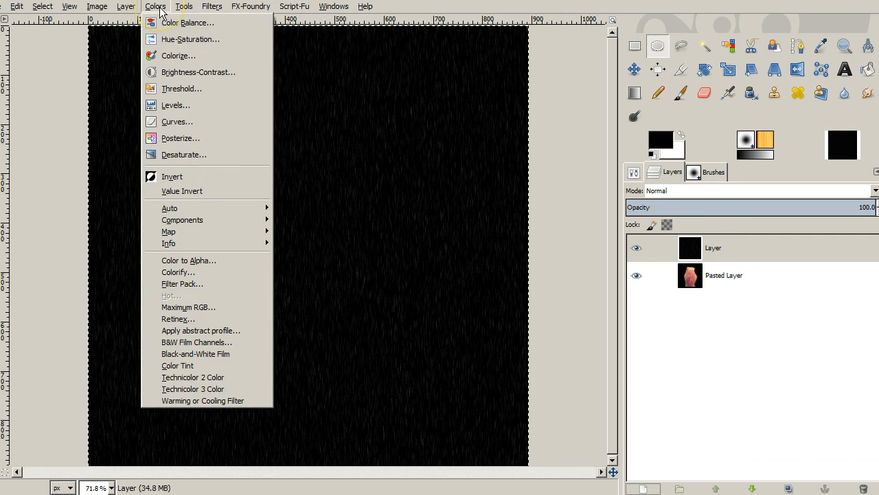
mouse_move(175, 105)
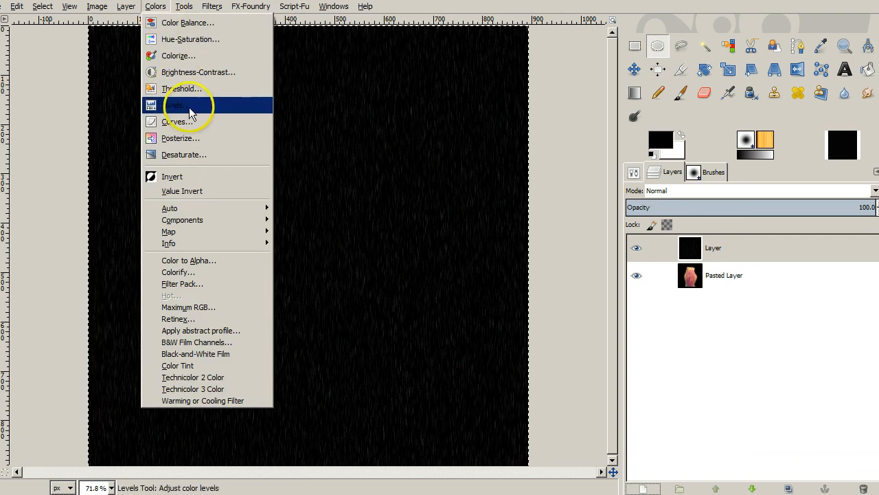
click(176, 104)
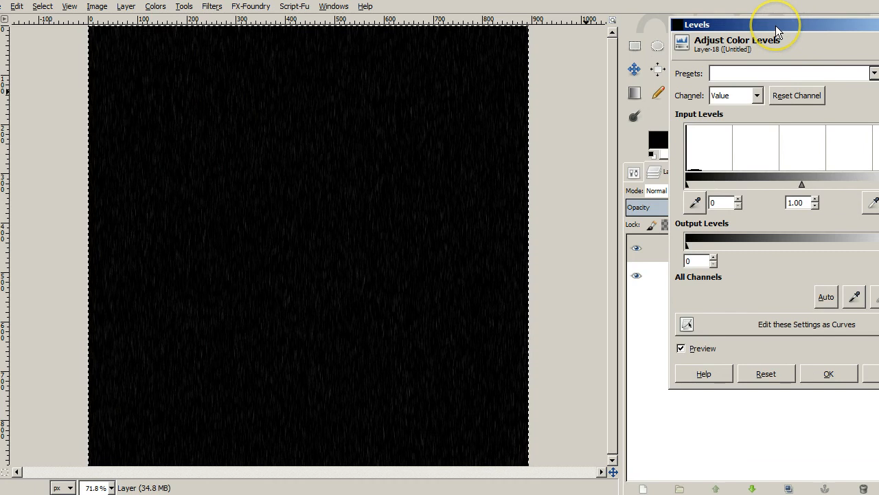
drag(777, 25, 663, 27)
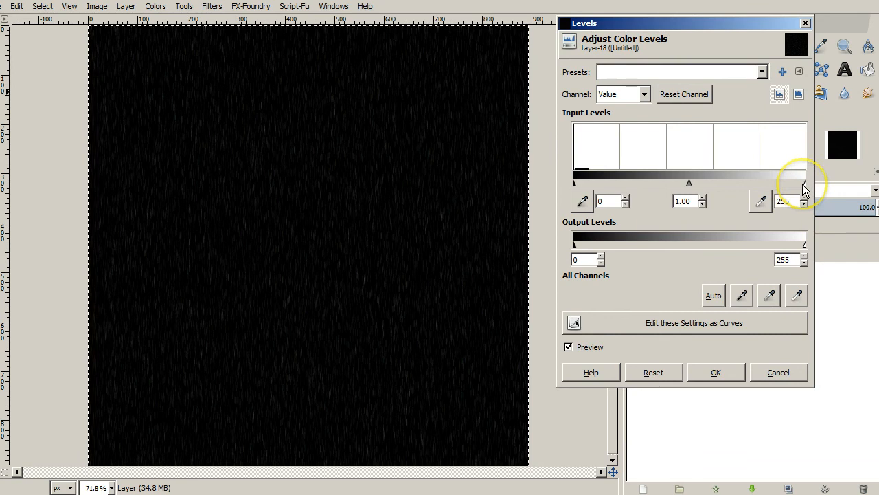
drag(804, 182, 802, 183)
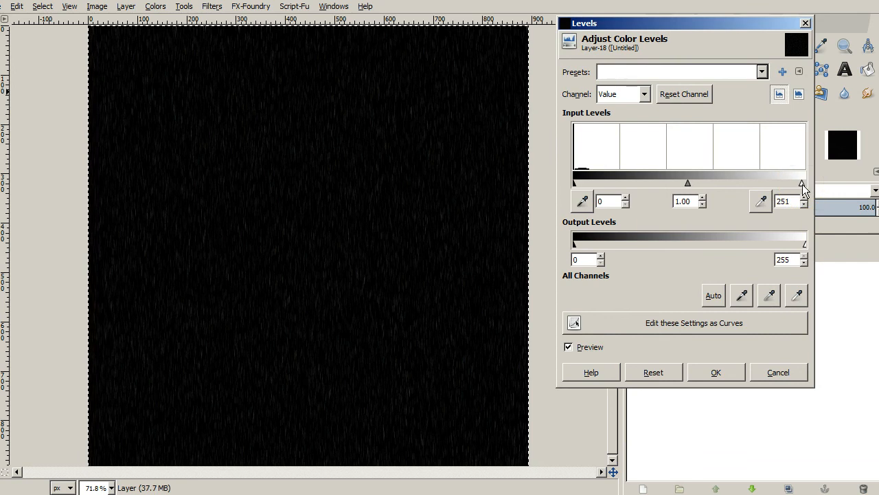
drag(802, 182, 624, 183)
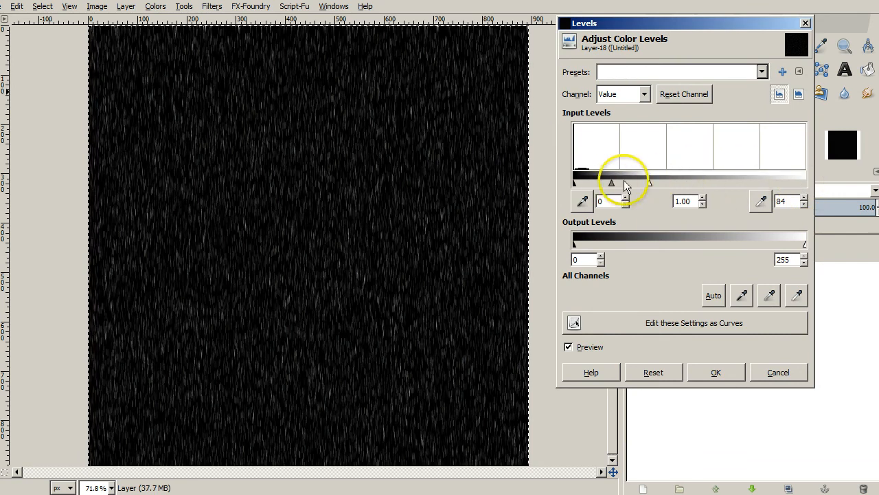
drag(625, 181, 584, 181)
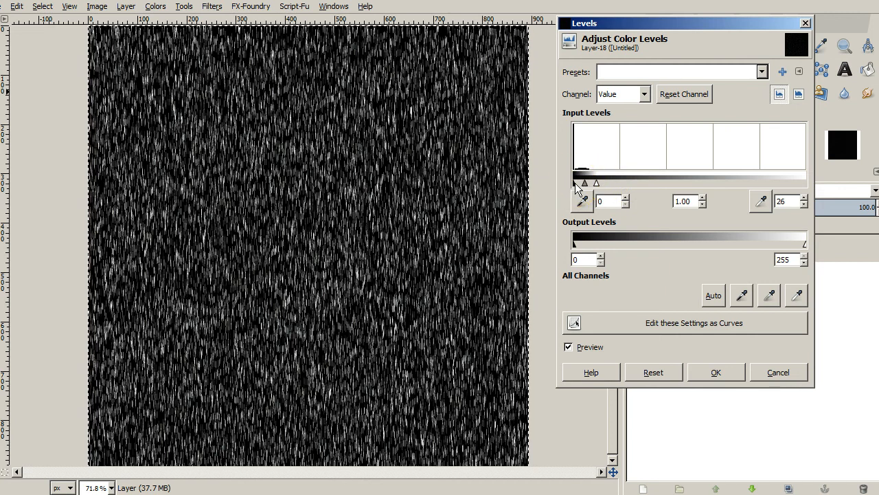
- Settle the input levels at white 22 and black 12 and apply for crisp rain on black
drag(582, 181, 594, 181)
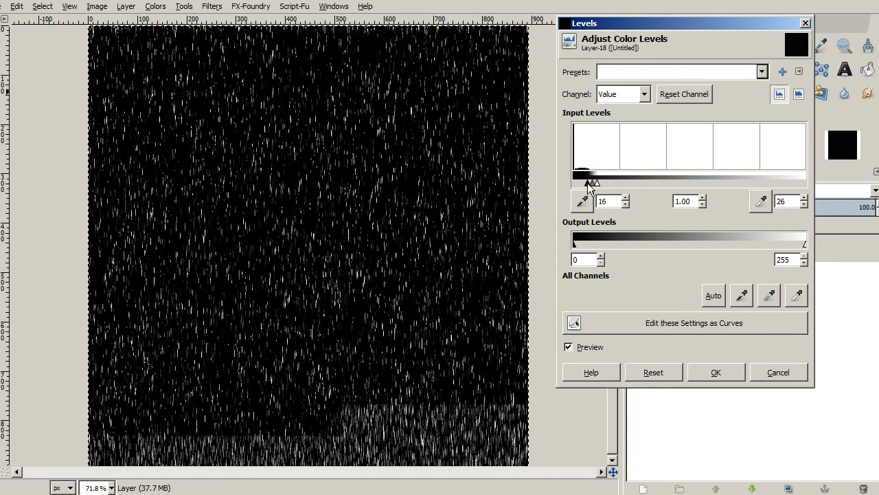
drag(593, 181, 583, 182)
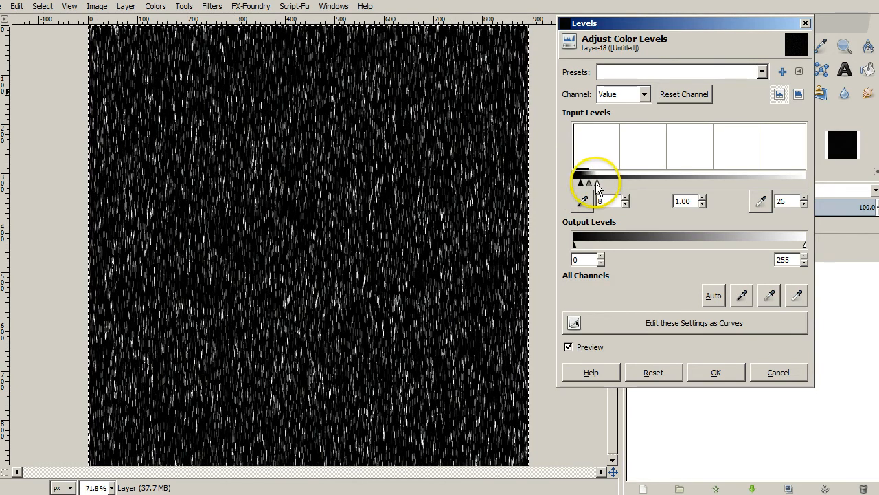
drag(580, 181, 592, 181)
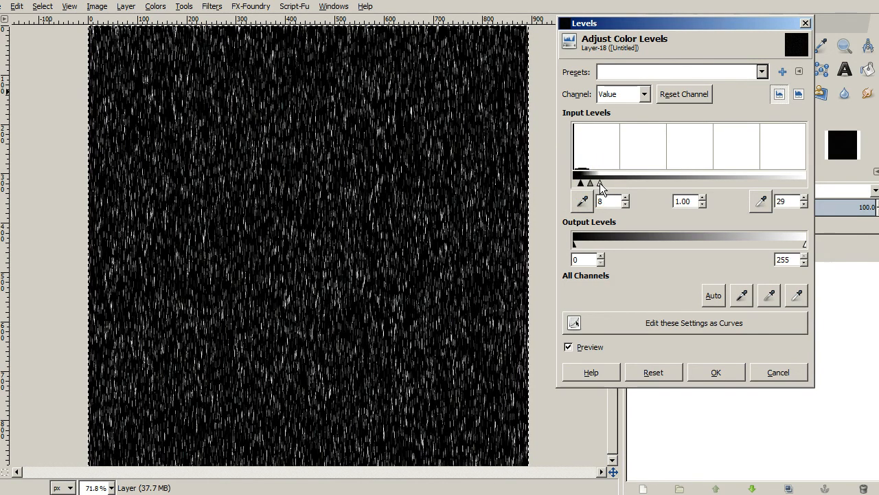
drag(602, 181, 592, 181)
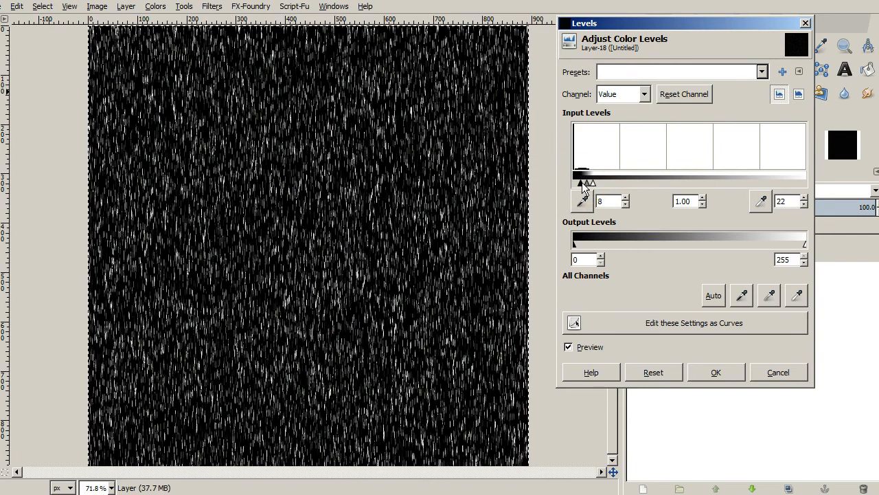
drag(582, 182, 585, 181)
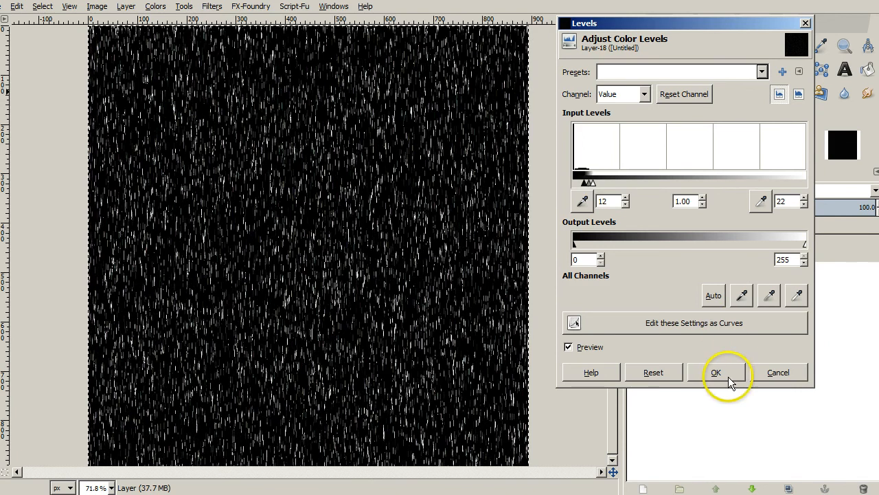
click(716, 371)
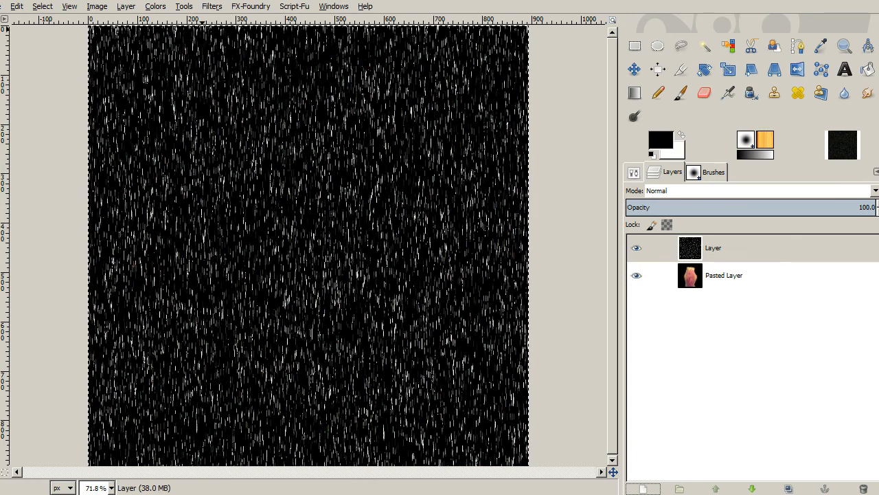
mouse_move(388, 103)
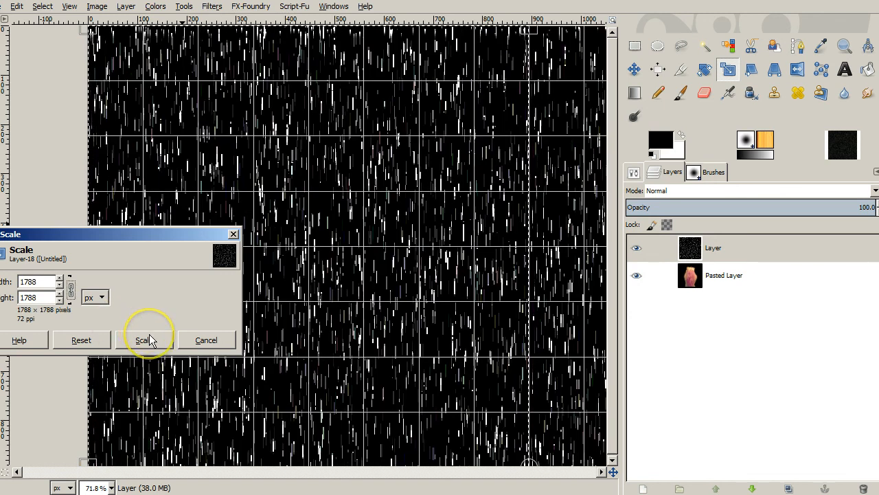
- Scale the rain layer up to 1788 px so the streaks become coarser
click(143, 339)
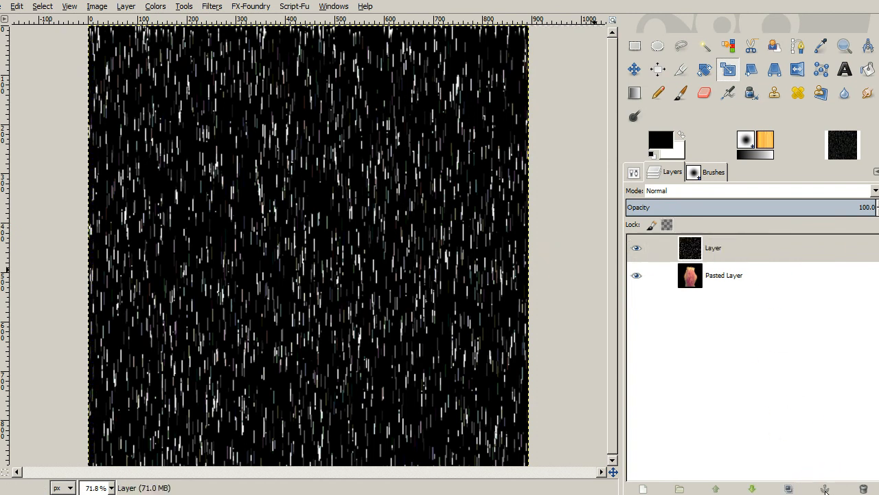
mouse_move(718, 192)
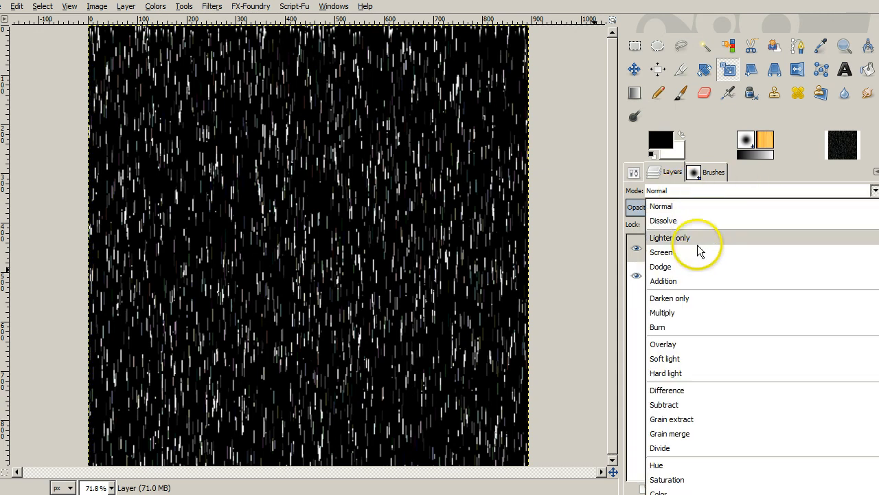
- Set the rain layer's mode to Screen and make it the active layer
click(661, 251)
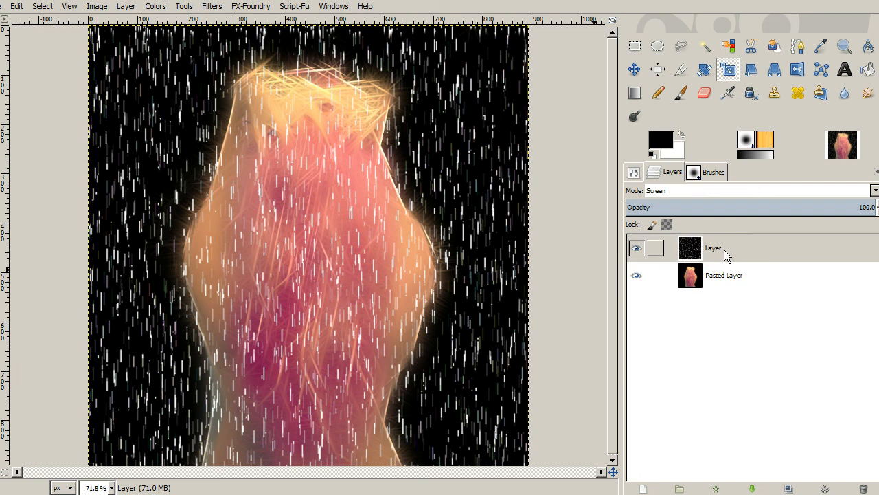
click(713, 247)
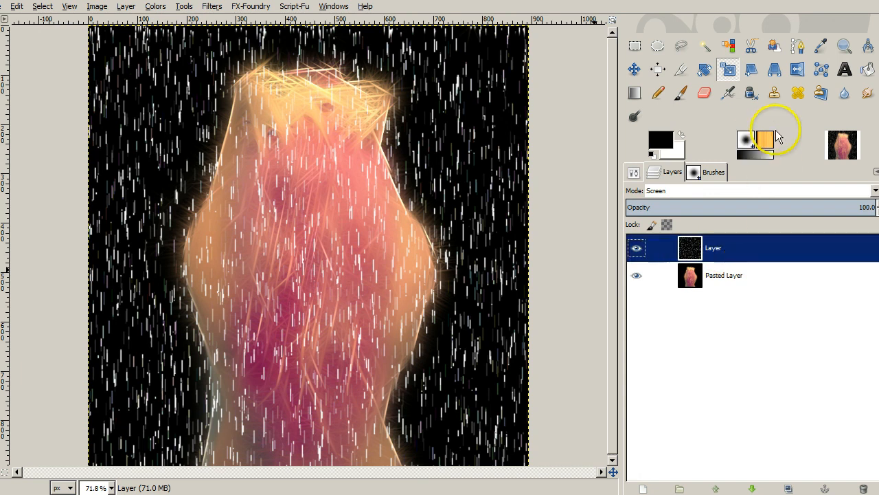
mouse_move(775, 71)
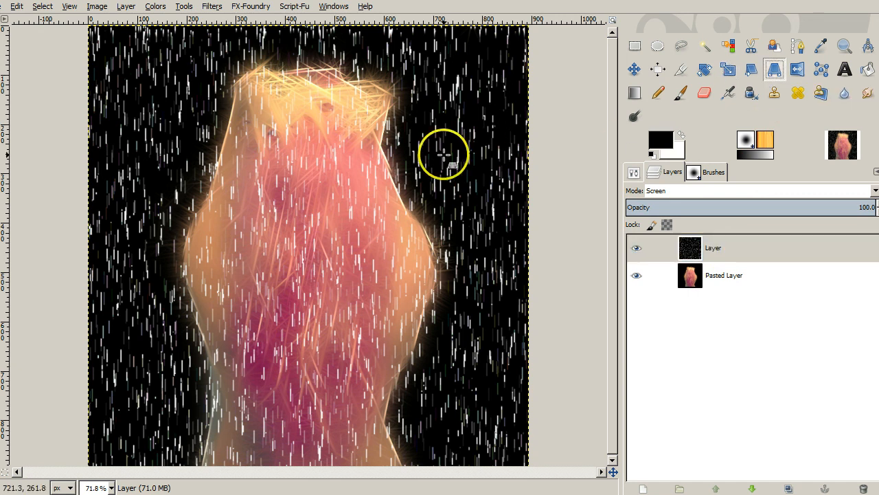
- Perspective-transform the rain layer, dragging its top corners toward the centre so the streaks fan outward downward
click(775, 69)
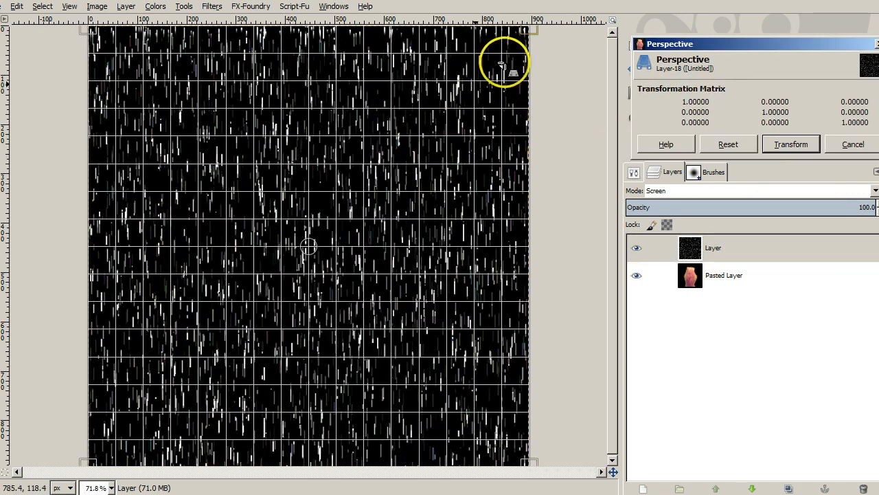
mouse_move(533, 29)
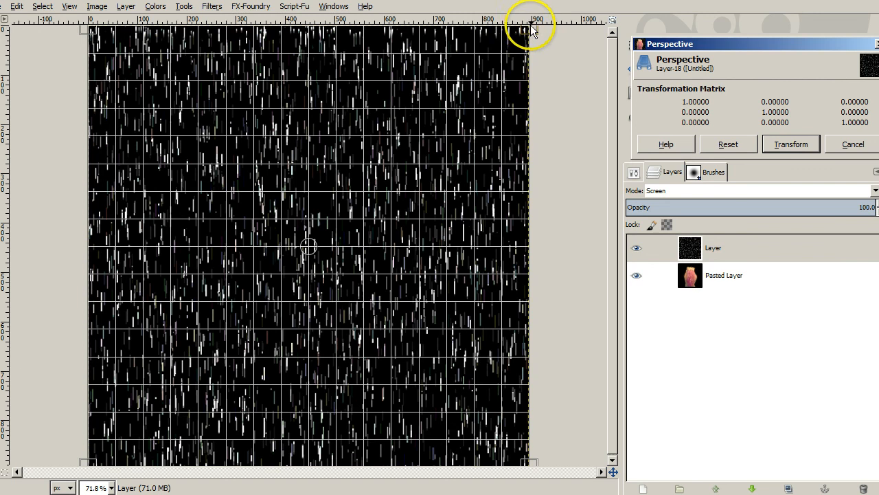
mouse_move(525, 30)
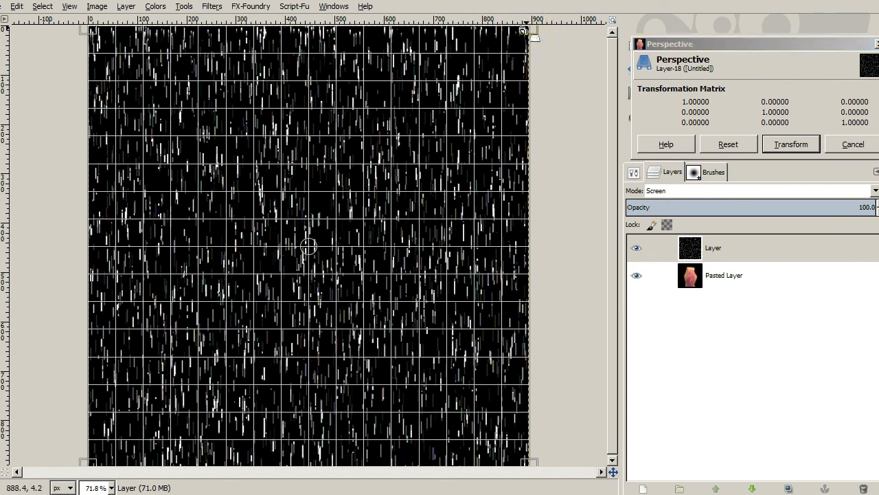
drag(524, 31, 442, 33)
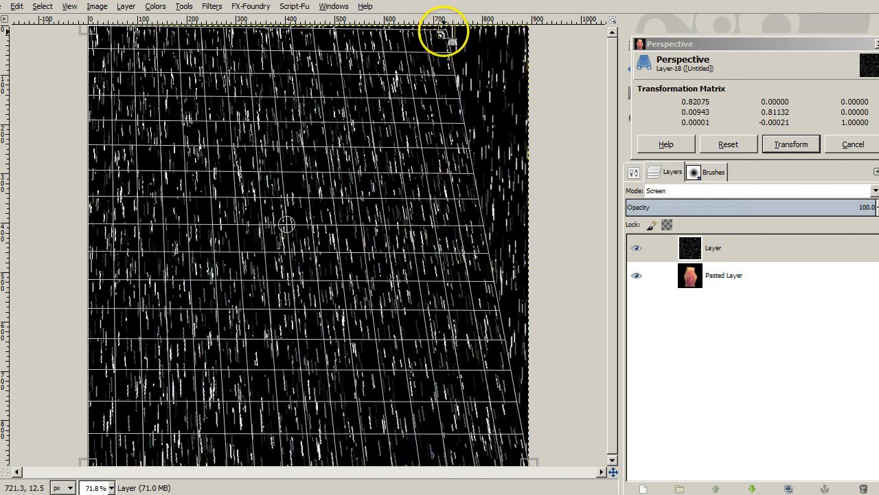
drag(443, 34, 382, 30)
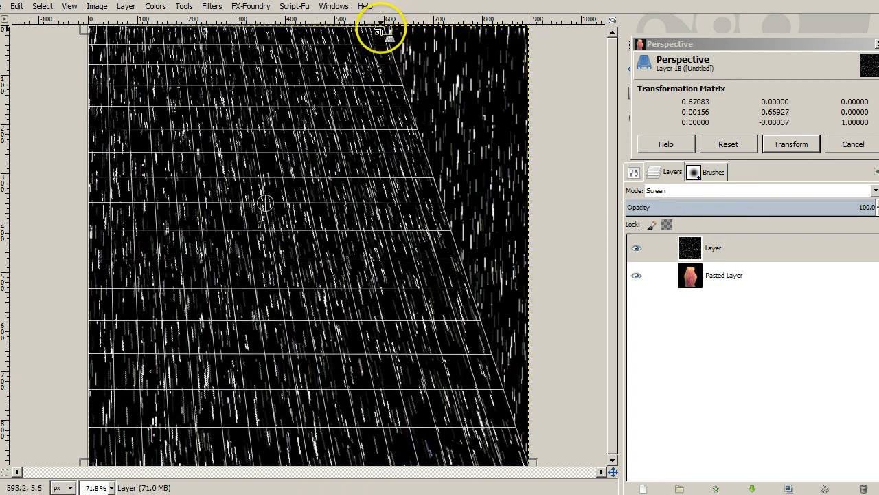
drag(388, 30, 206, 28)
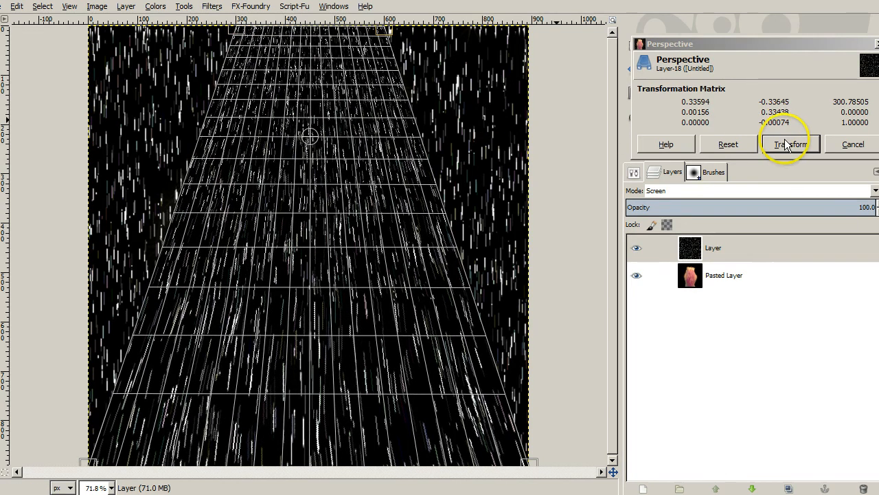
click(790, 145)
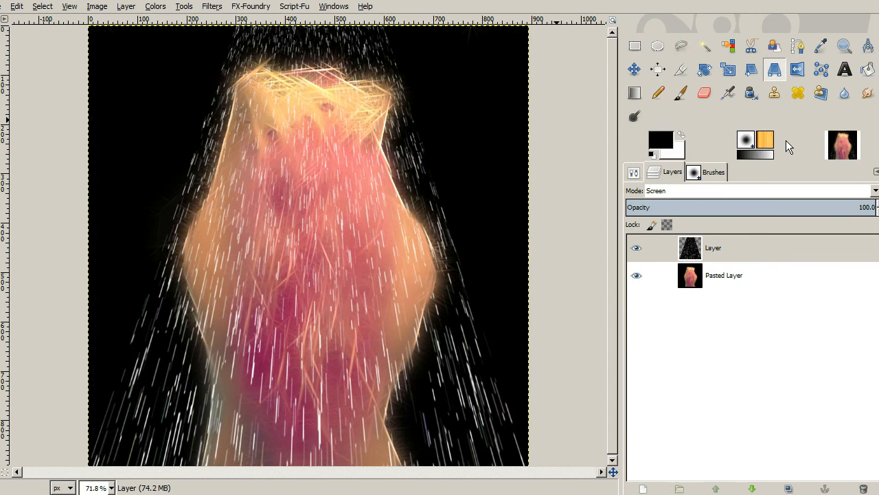
mouse_move(337, 200)
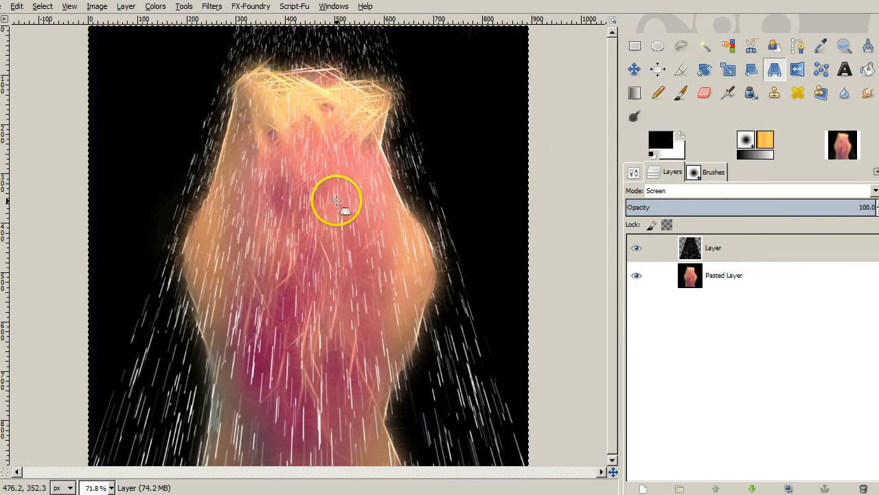
mouse_move(485, 191)
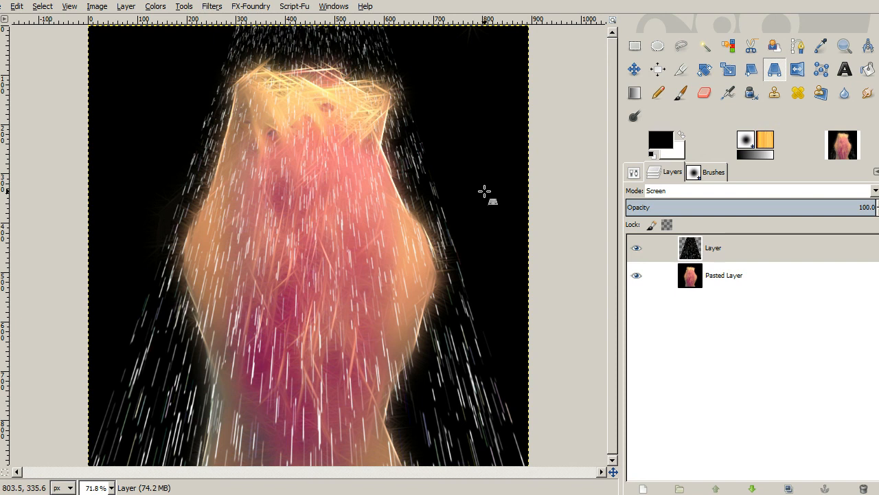